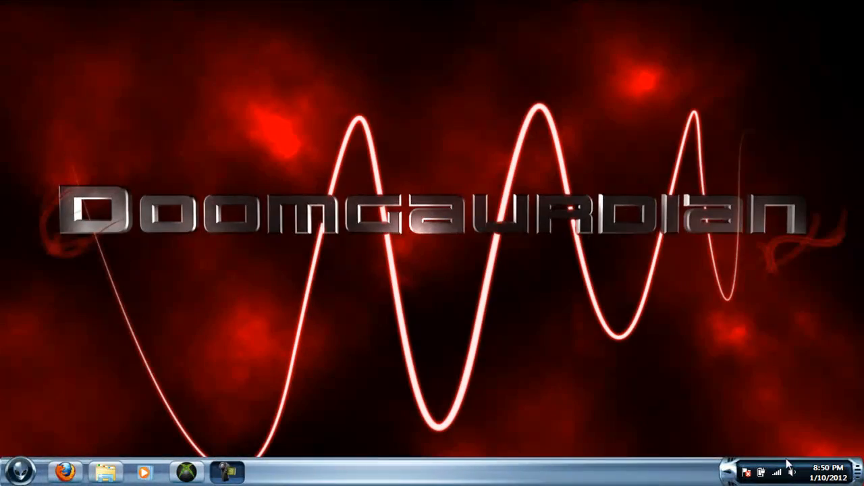
mouse_move(446, 364)
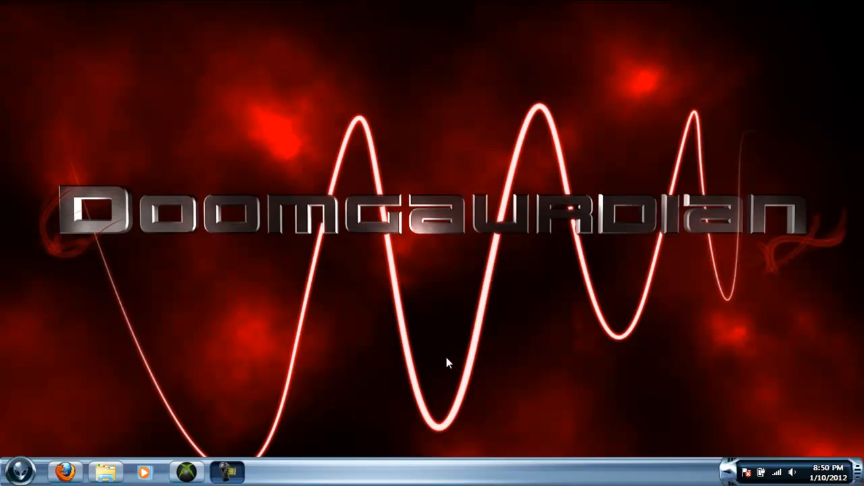
mouse_move(149, 300)
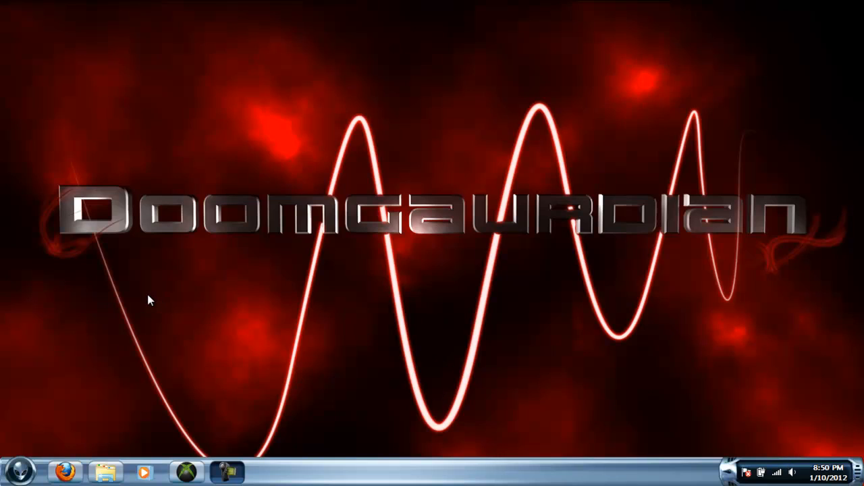
mouse_move(269, 284)
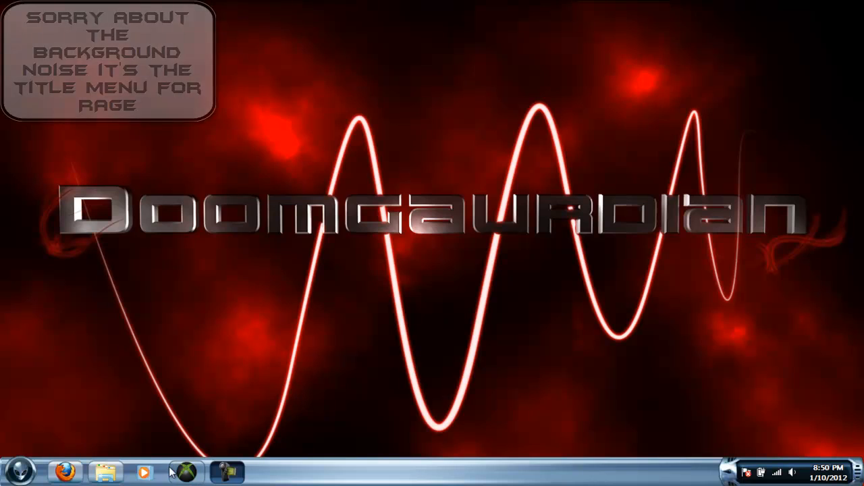
mouse_move(186, 470)
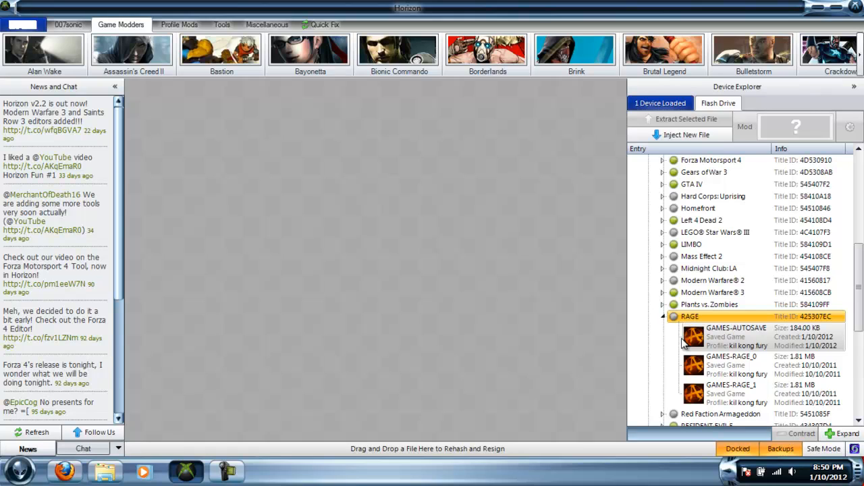
mouse_move(696, 346)
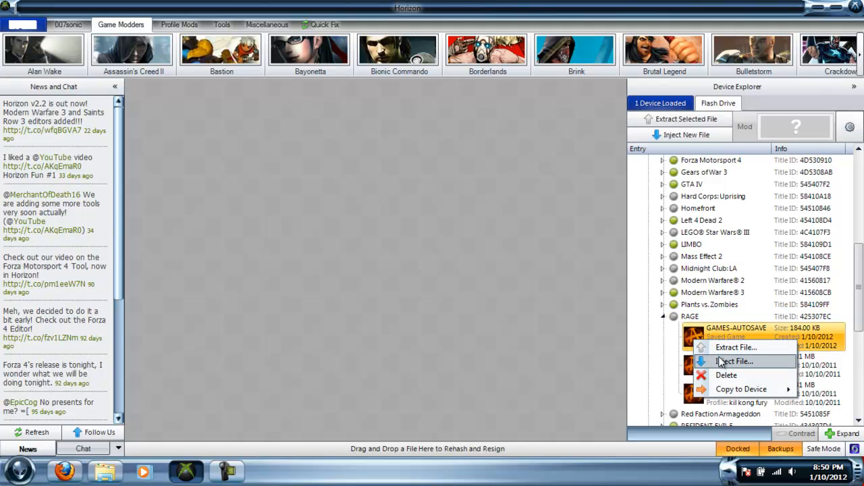
- Extract GAMES-AUTOSAVE to the Desktop, replacing the existing file, then minimize Horizon
click(736, 347)
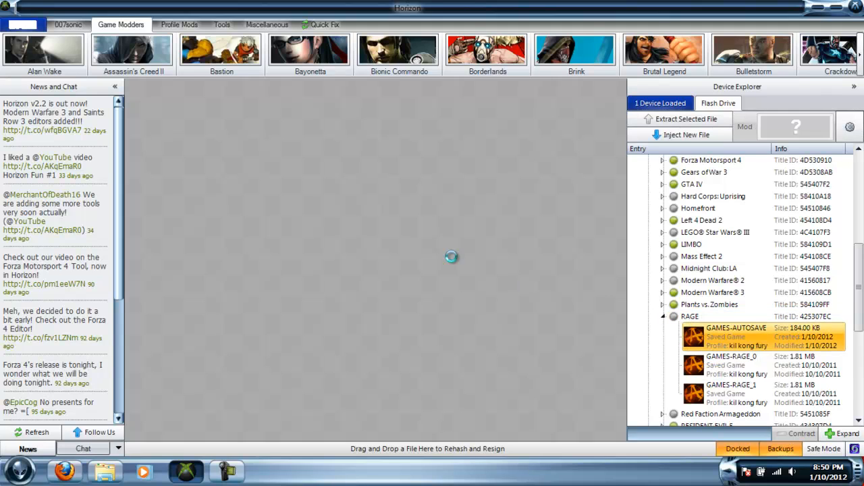
click(685, 119)
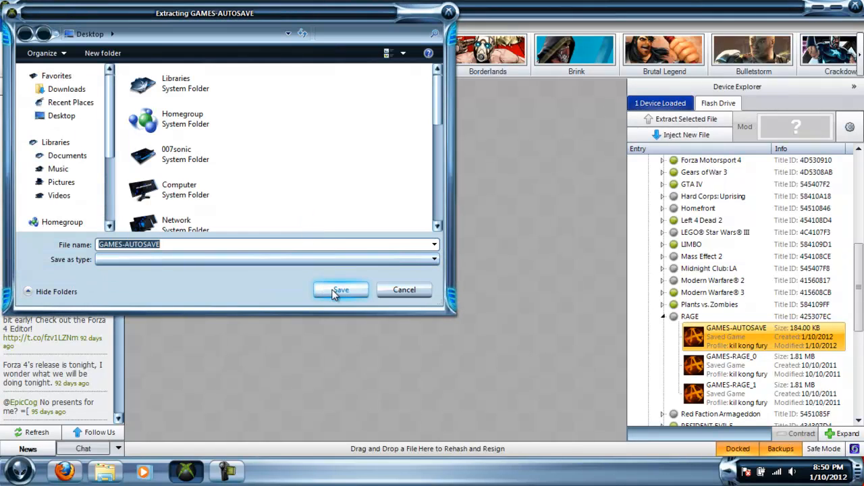
click(341, 289)
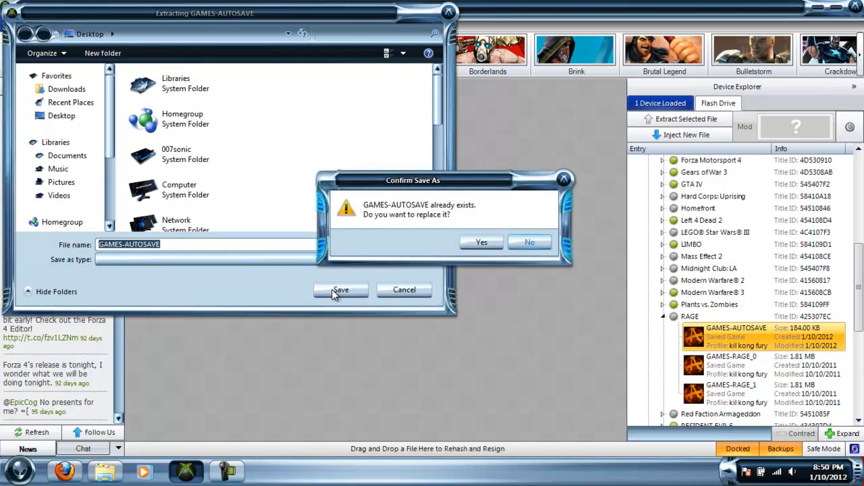
click(480, 242)
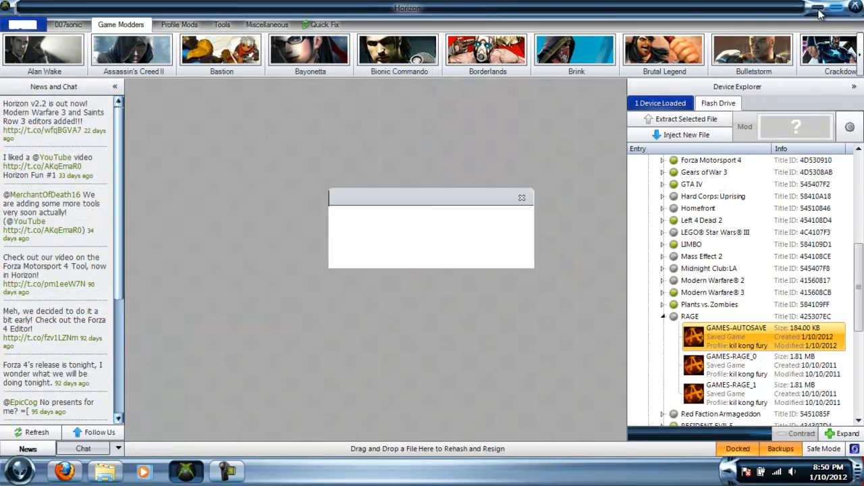
click(521, 197)
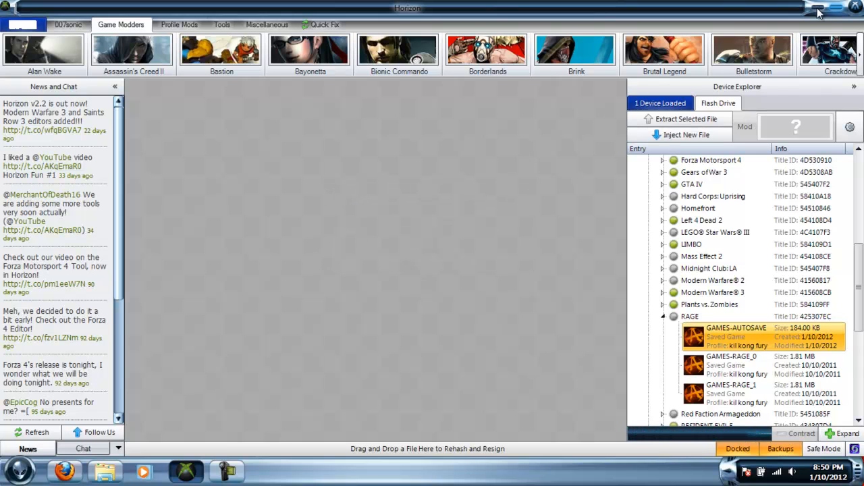
click(813, 8)
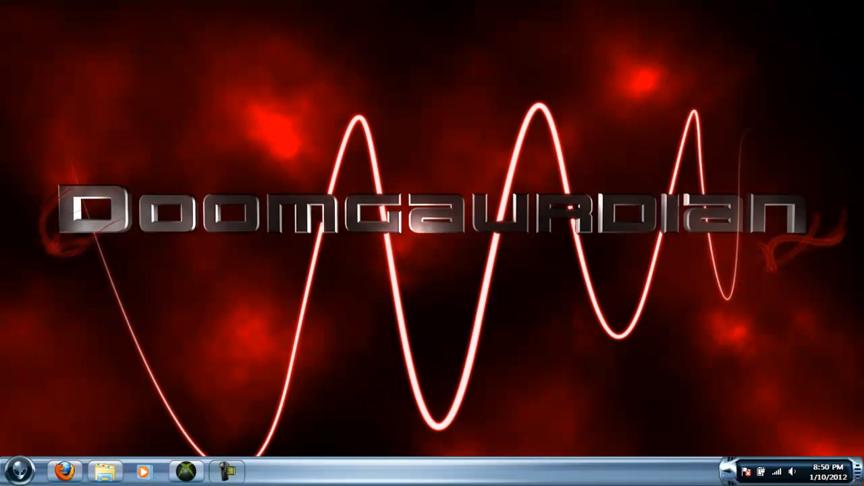
mouse_move(106, 471)
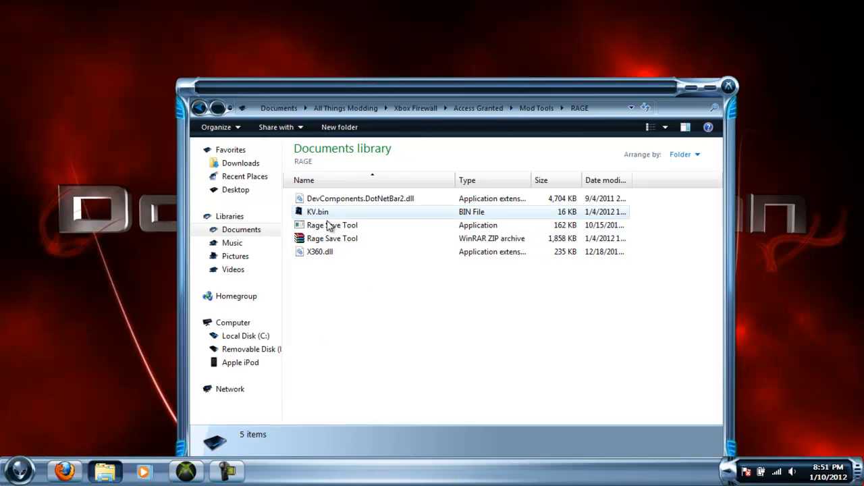
mouse_move(333, 224)
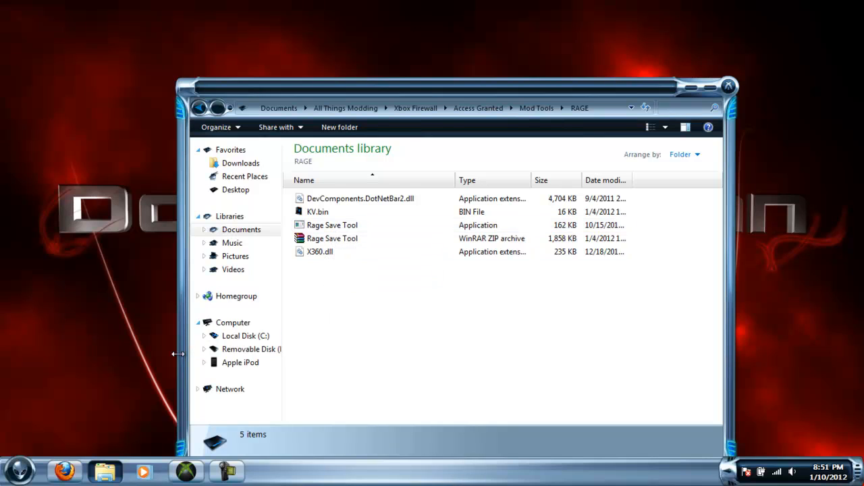
- Switch to the browser showing the Rage Save Tool forum thread
click(63, 470)
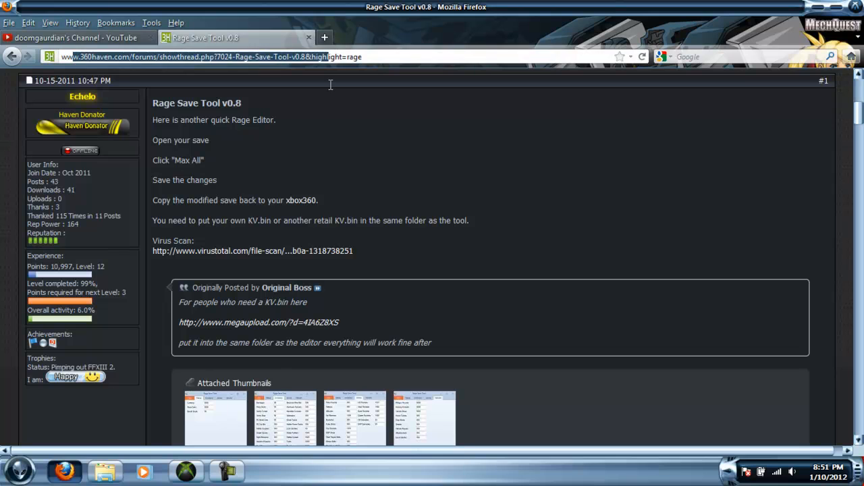
scroll(up, 3)
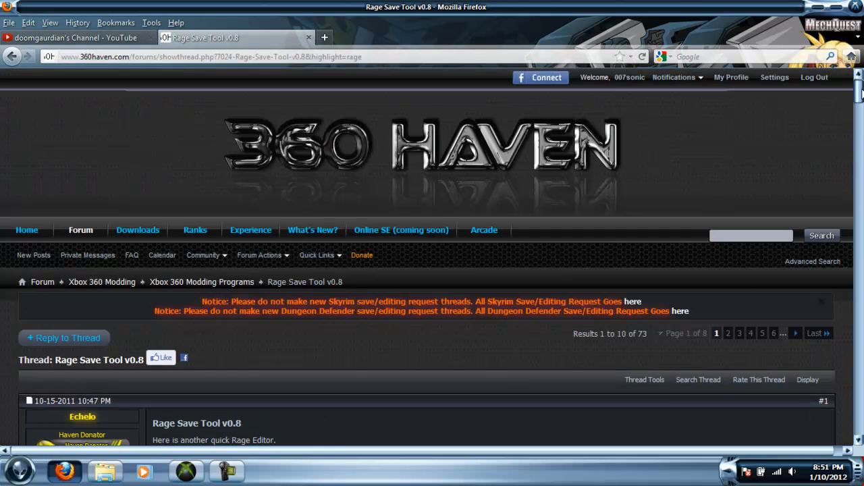
scroll(down, 3)
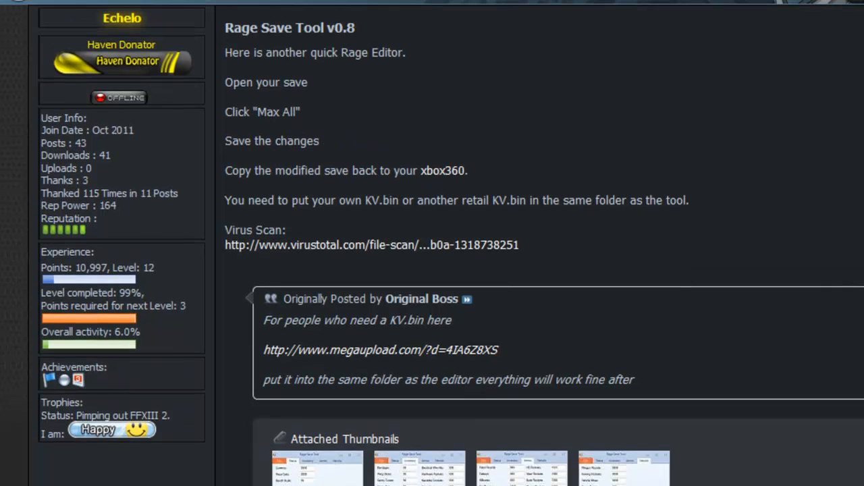
mouse_move(255, 195)
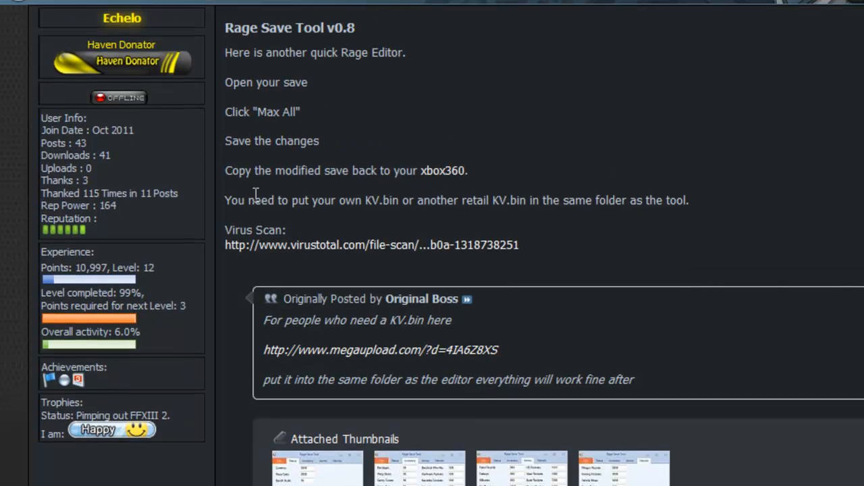
mouse_move(169, 37)
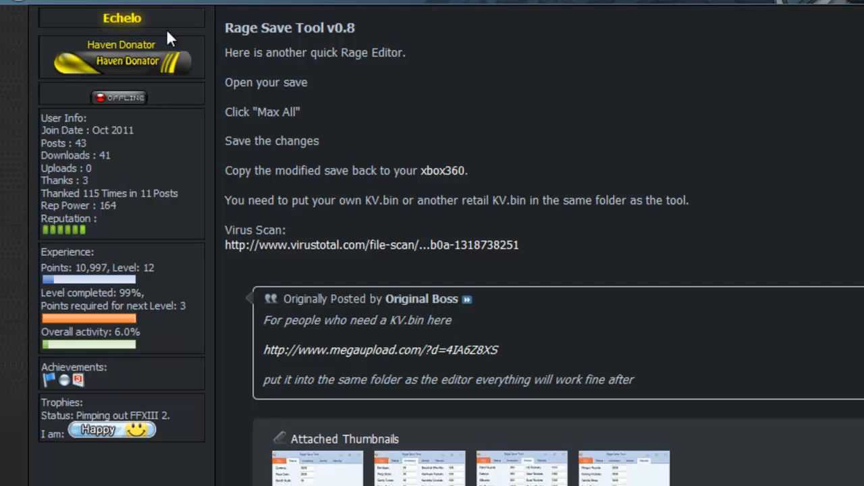
mouse_move(110, 24)
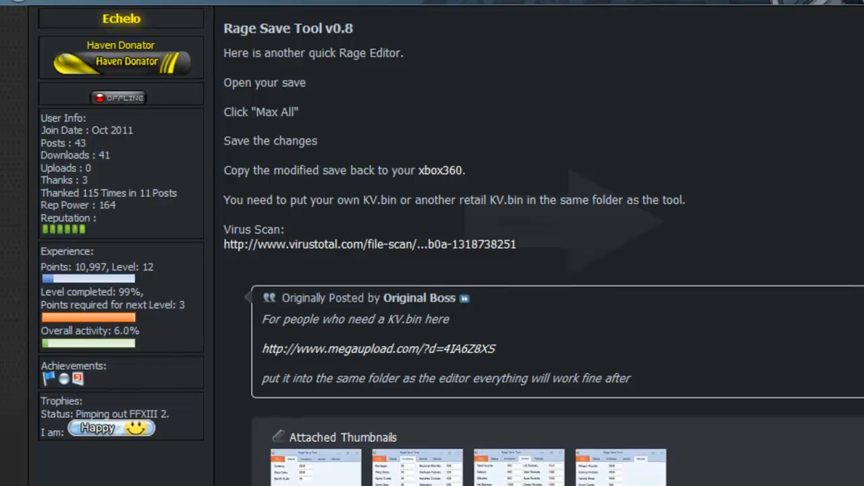
scroll(down, 3)
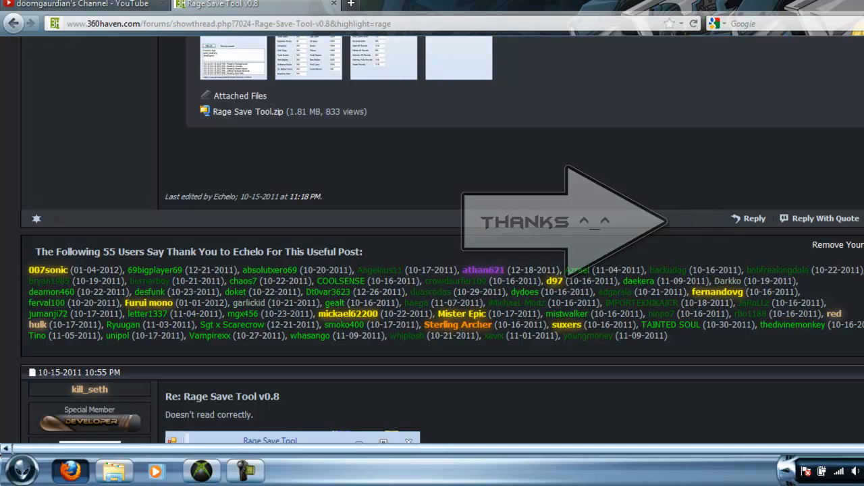
scroll(up, 3)
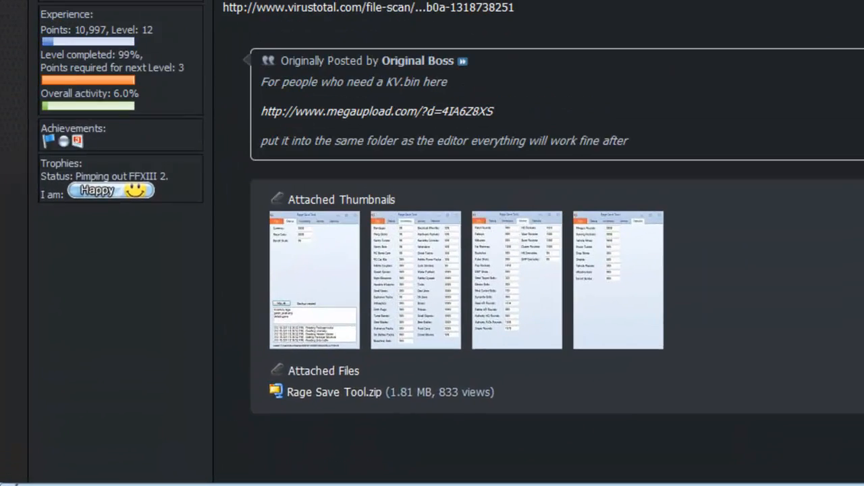
scroll(up, 3)
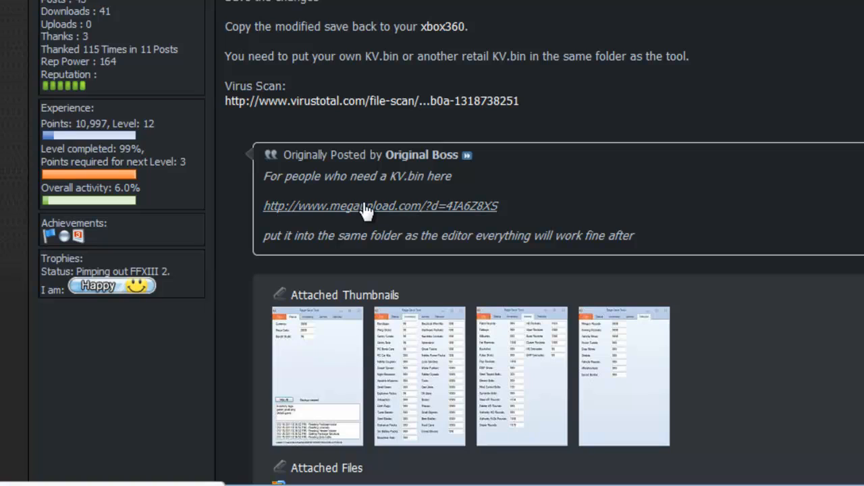
mouse_move(297, 219)
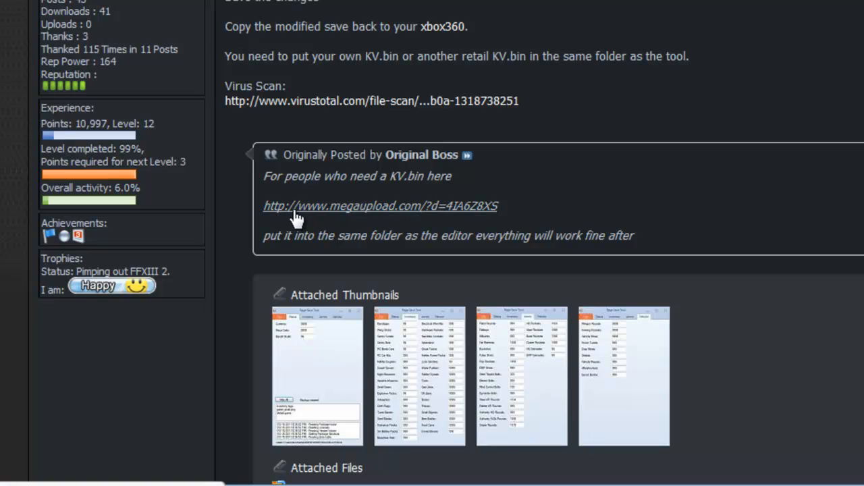
mouse_move(381, 213)
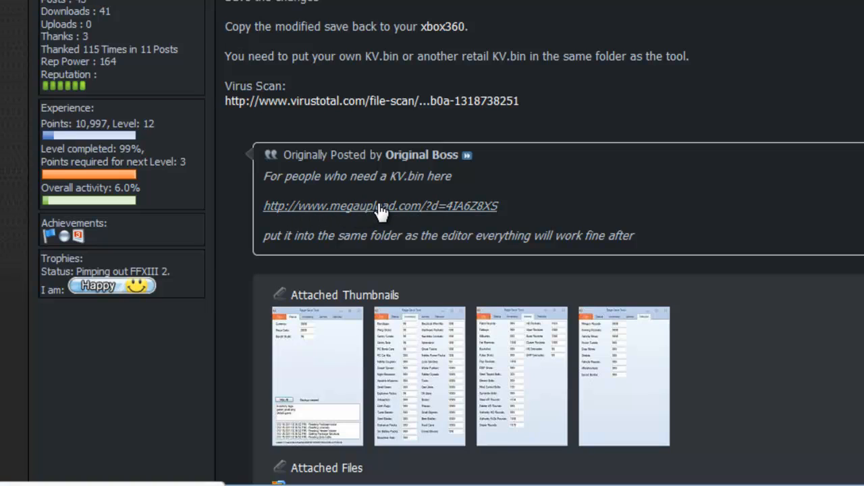
mouse_move(435, 181)
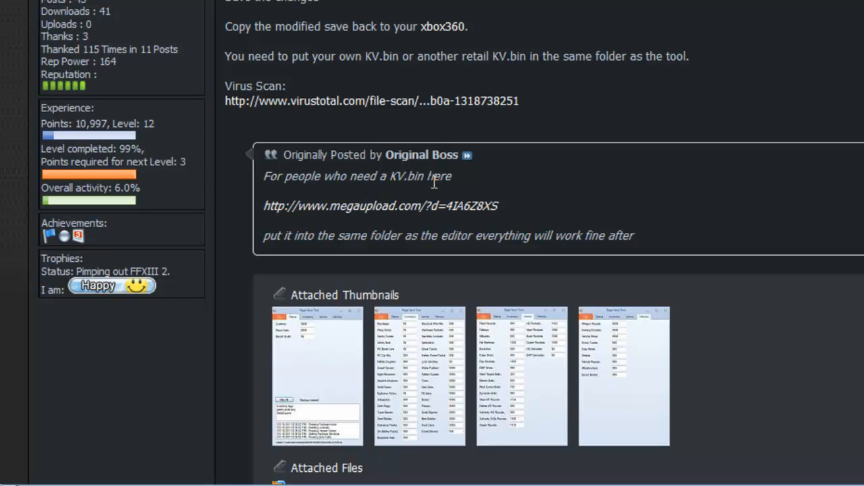
scroll(down, 3)
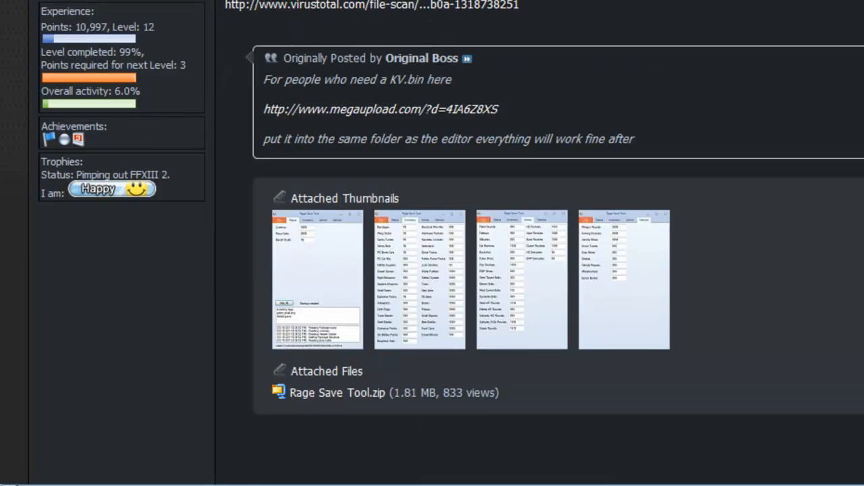
scroll(down, 3)
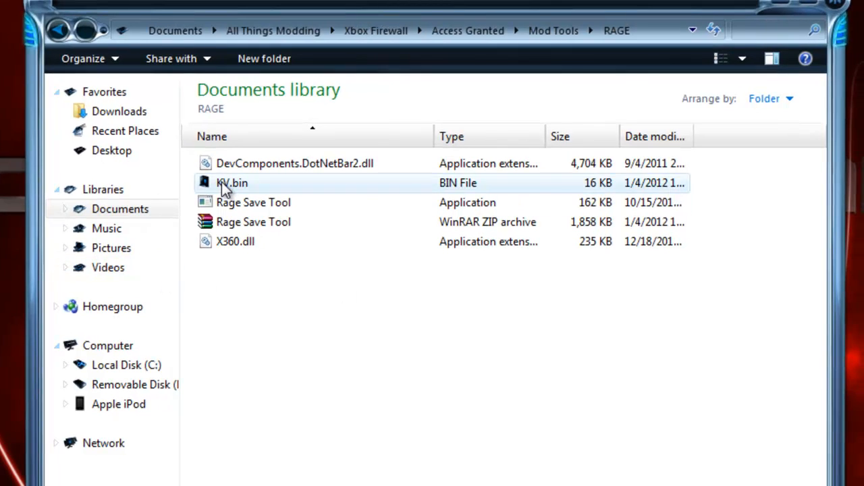
mouse_move(243, 196)
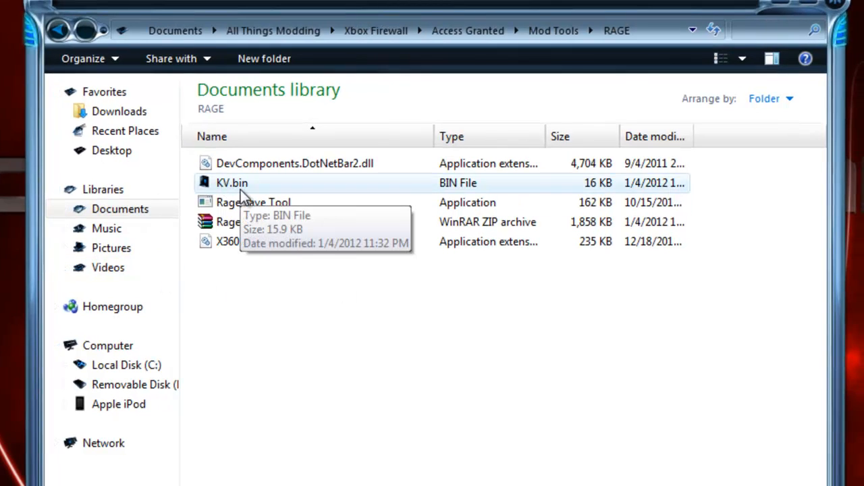
mouse_move(254, 222)
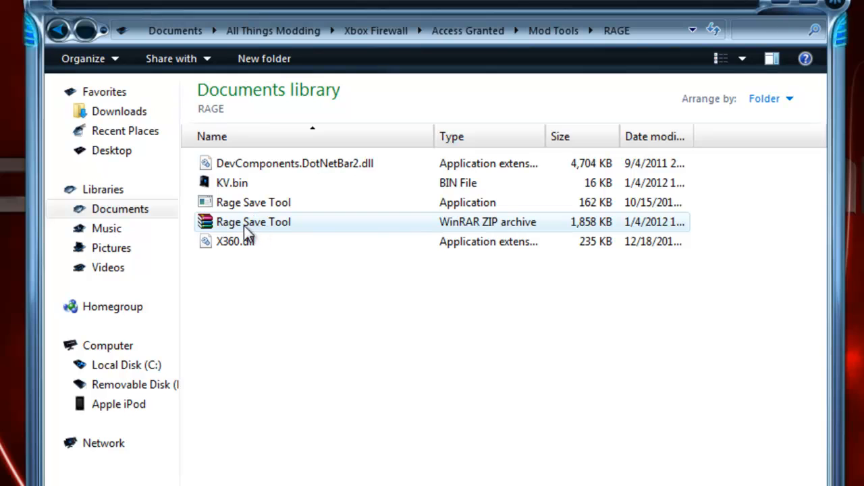
mouse_move(376, 224)
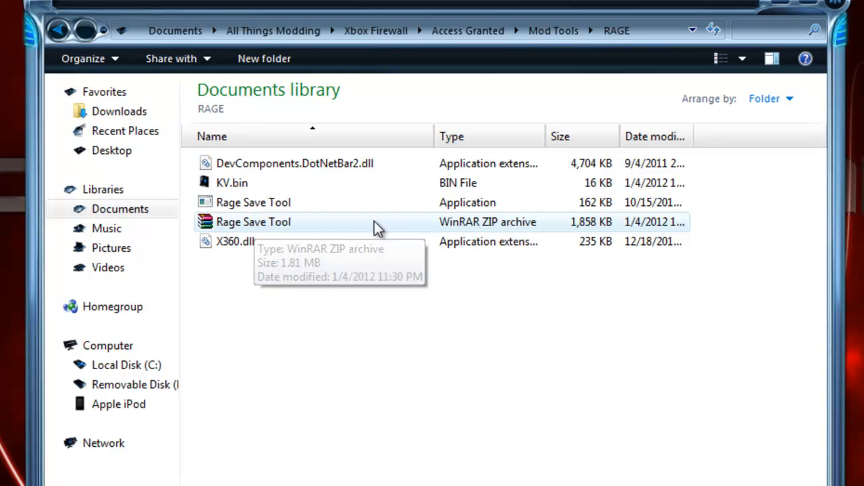
right_click(254, 222)
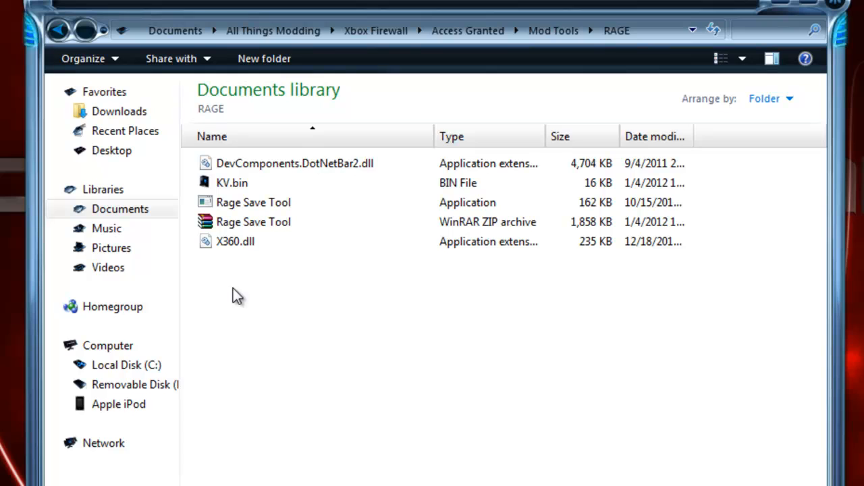
mouse_move(254, 203)
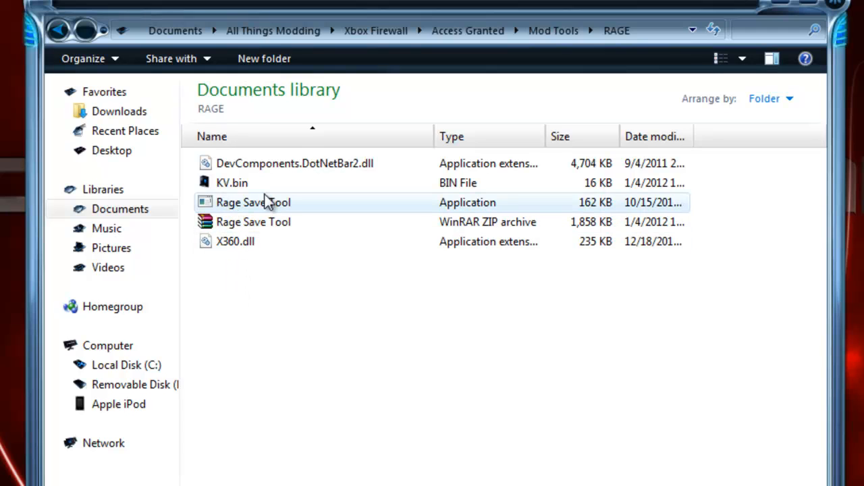
- Launch Rage Save Tool.exe and browse the Desktop via File > Open Autosave
click(254, 203)
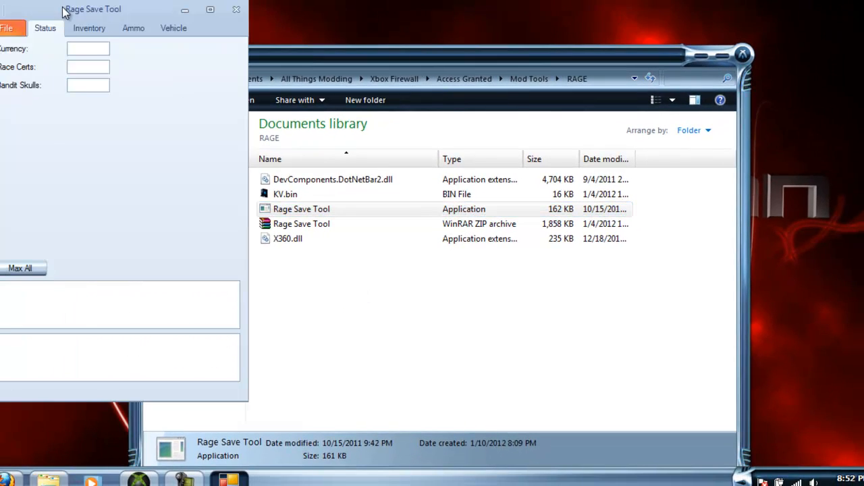
click(276, 25)
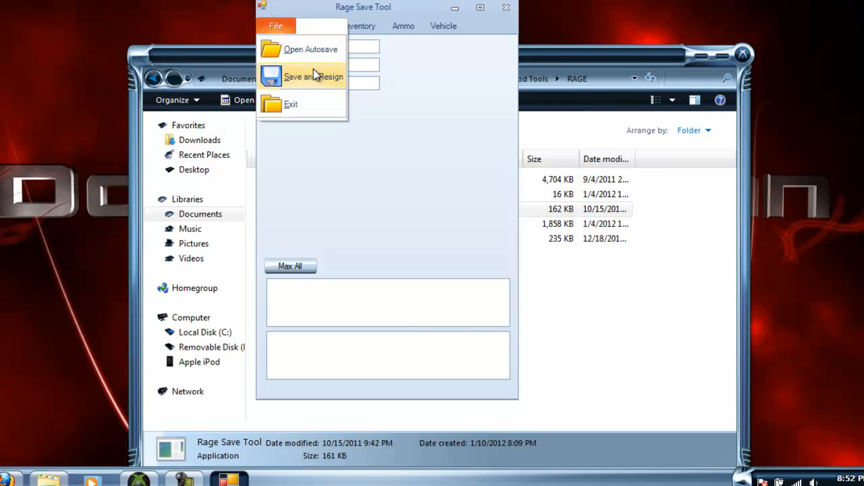
click(311, 48)
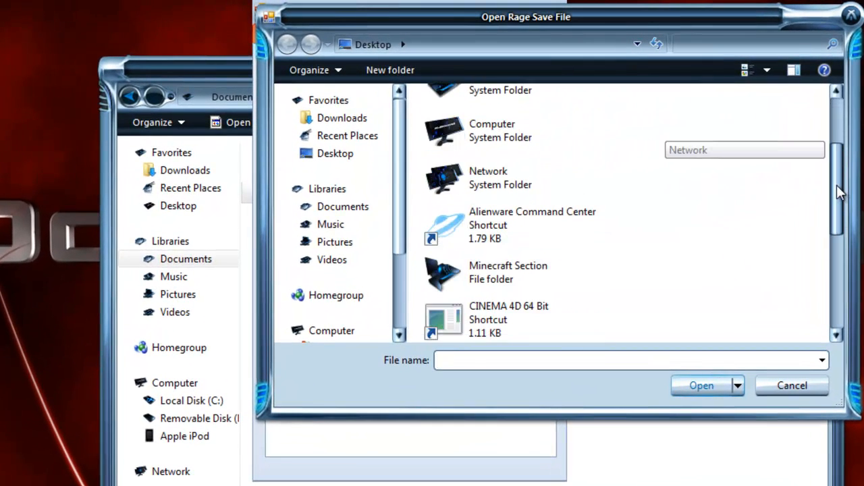
scroll(down, 3)
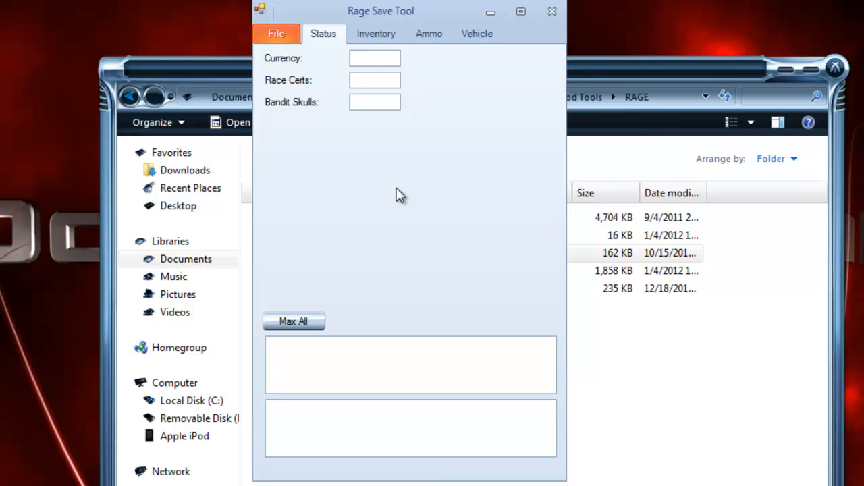
mouse_move(375, 34)
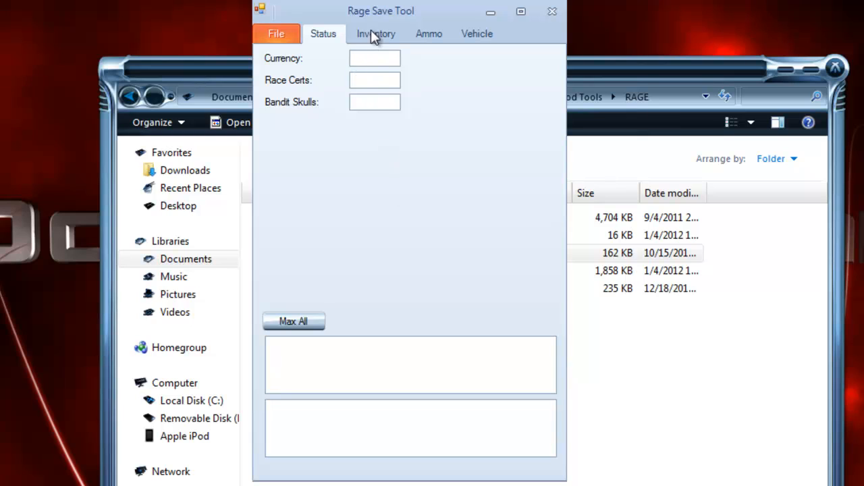
mouse_move(326, 111)
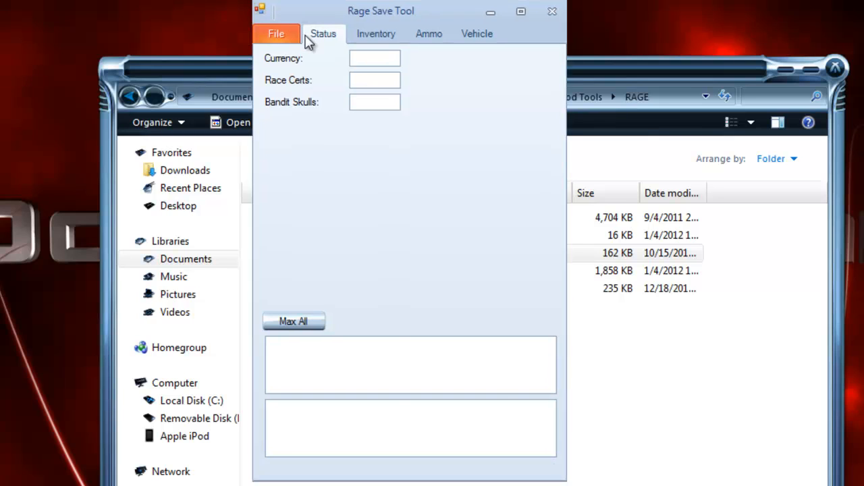
- Review the loaded autosave's Inventory counts with Currency and Race Certs at 9999
click(375, 34)
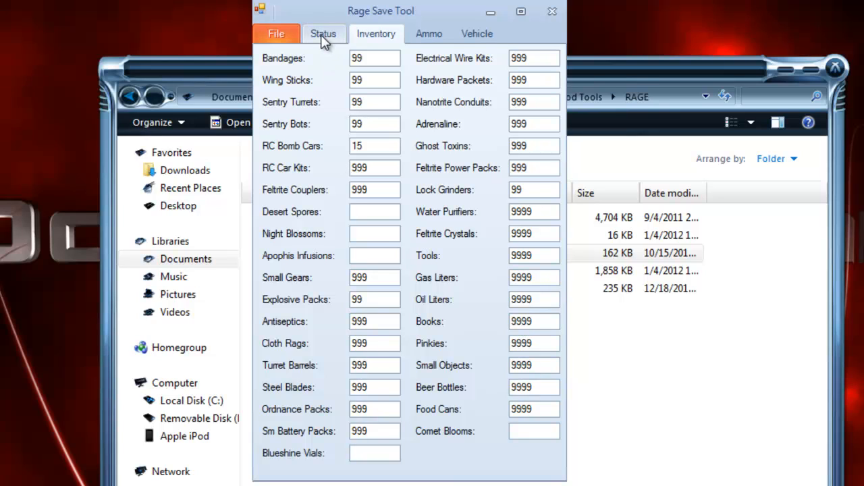
mouse_move(550, 11)
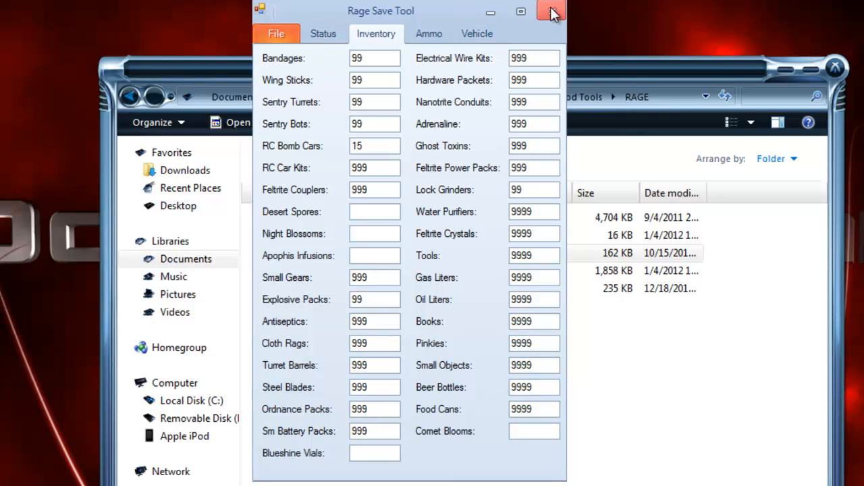
mouse_move(323, 33)
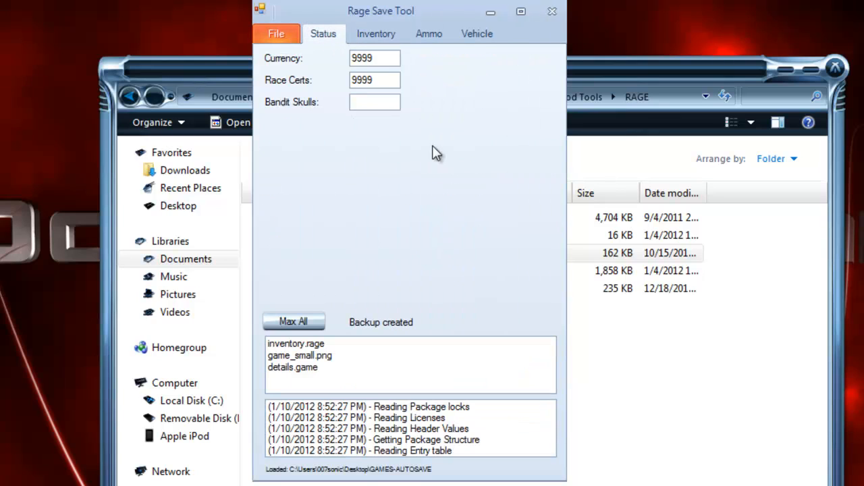
mouse_move(410, 96)
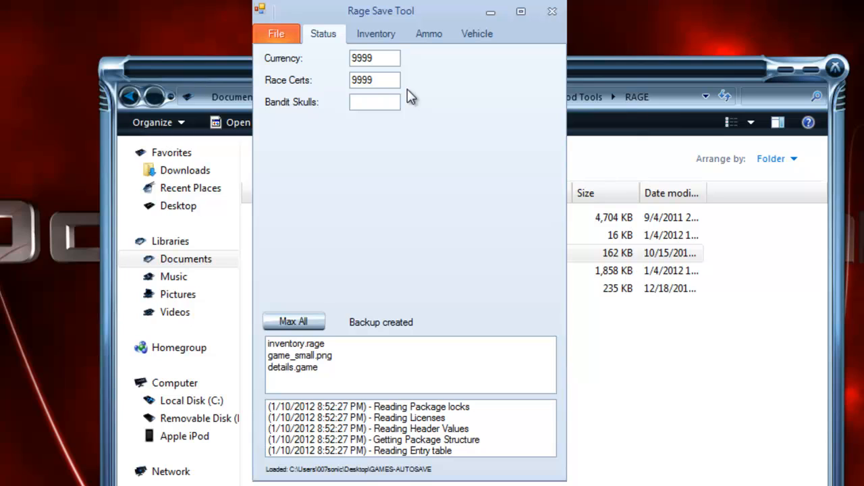
click(375, 32)
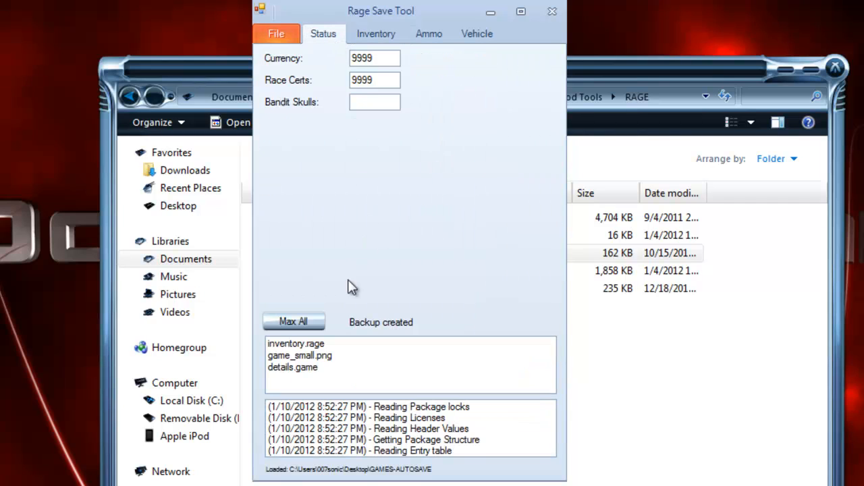
- Max All values, then verify Inventory, Ammo, Vehicle and Status show Bandit Skulls 99
click(293, 322)
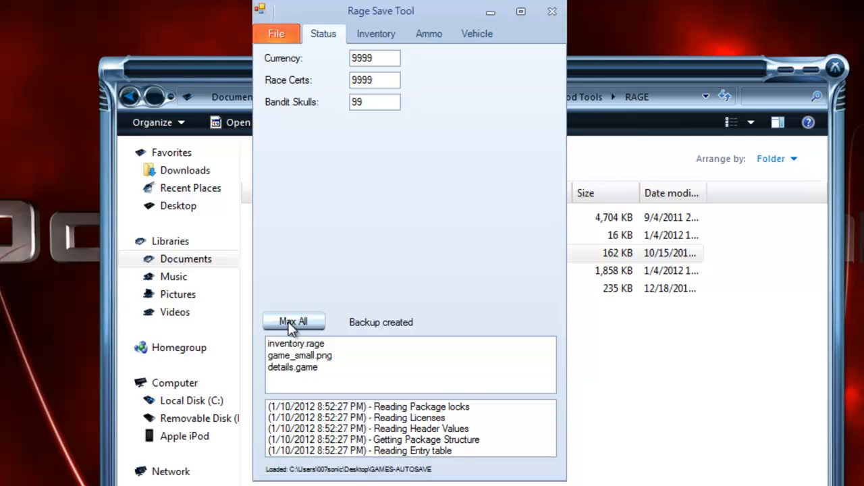
click(375, 34)
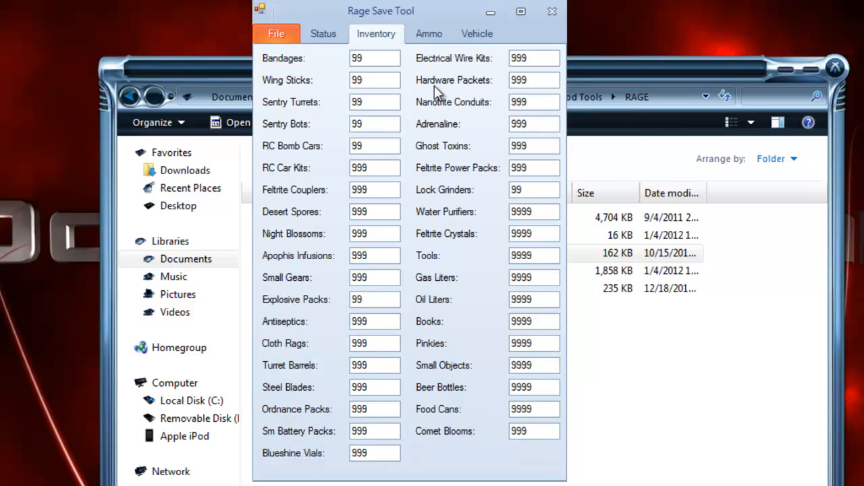
click(430, 33)
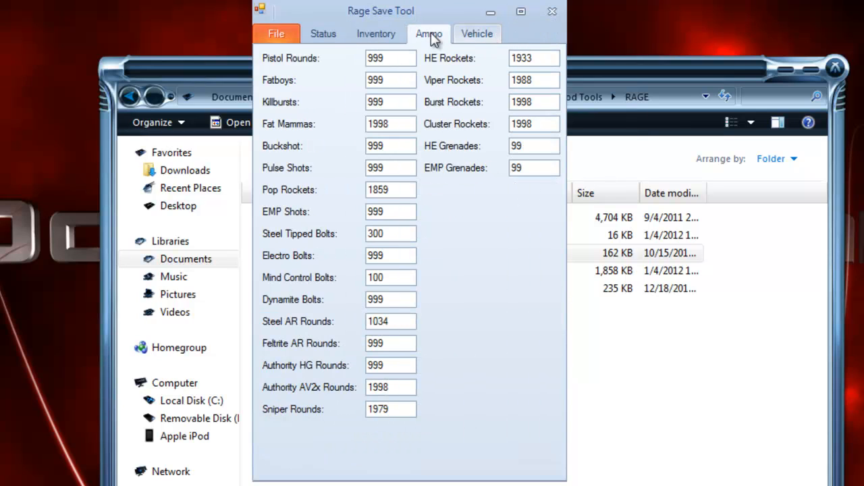
mouse_move(477, 34)
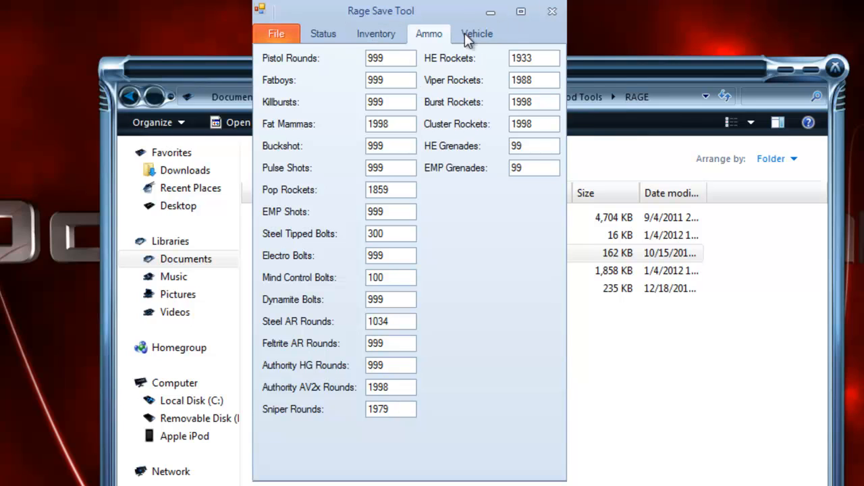
click(476, 32)
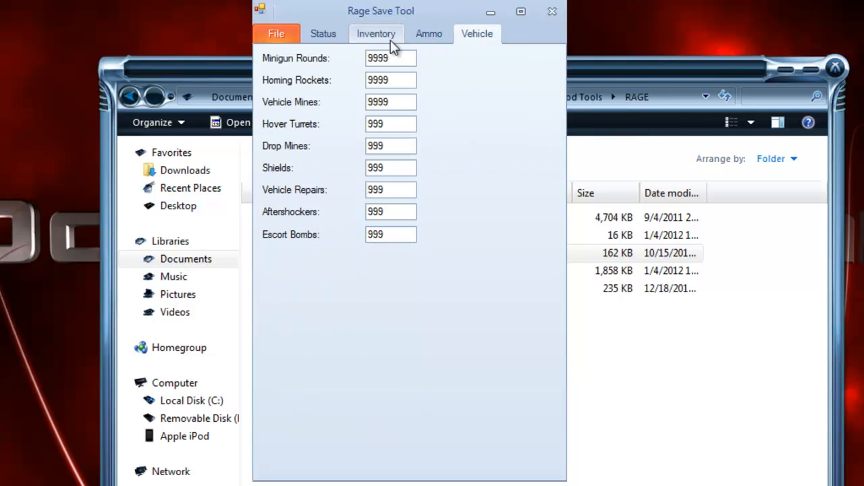
click(323, 33)
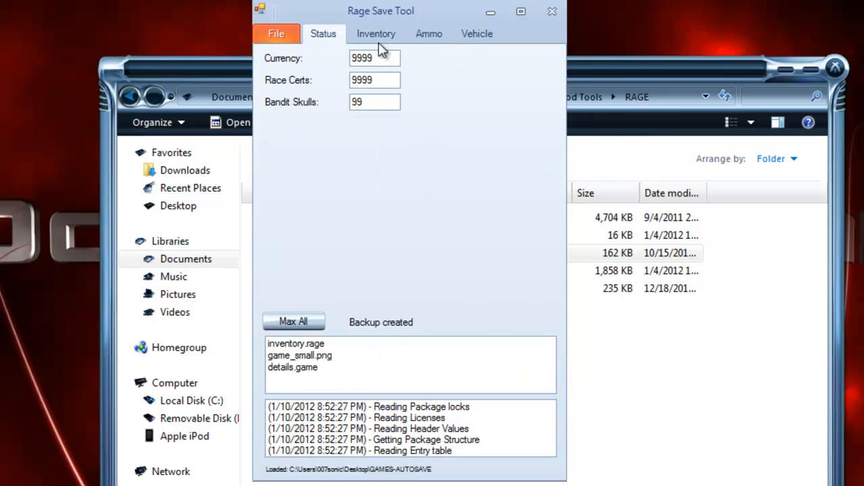
click(376, 33)
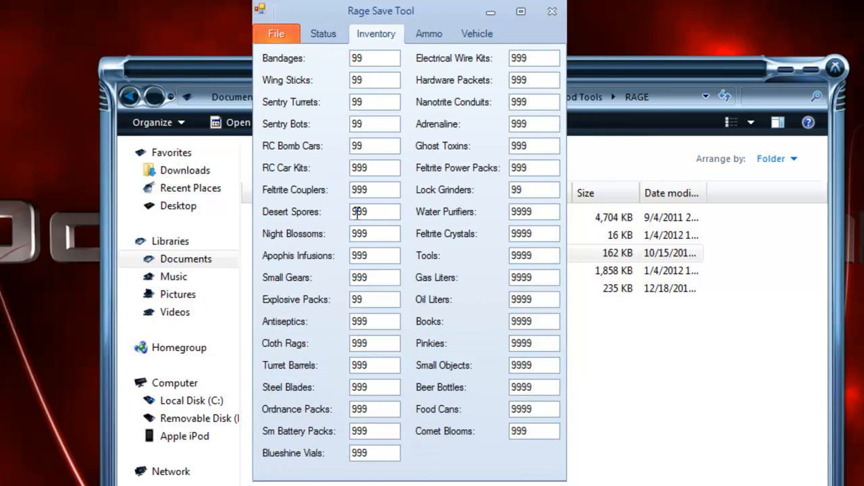
- Raise Steel Tipped and Mind Control Bolts to 999 and Steel AR Rounds to 1999
triple_click(376, 211)
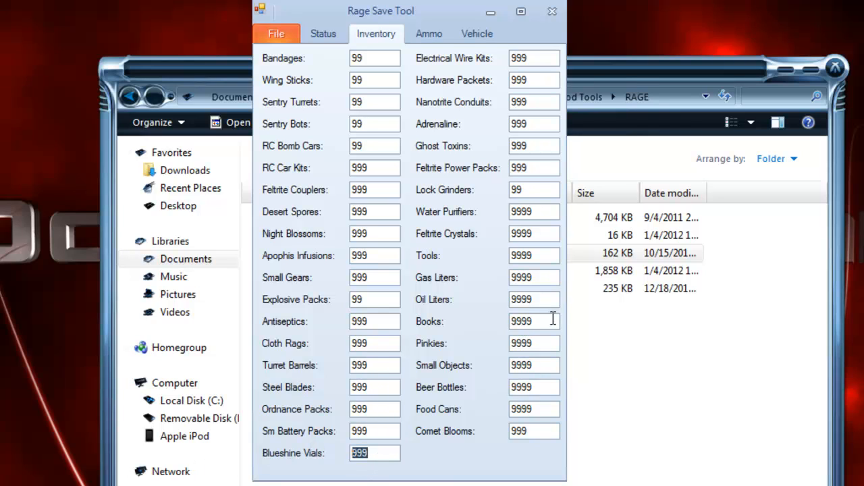
mouse_move(546, 278)
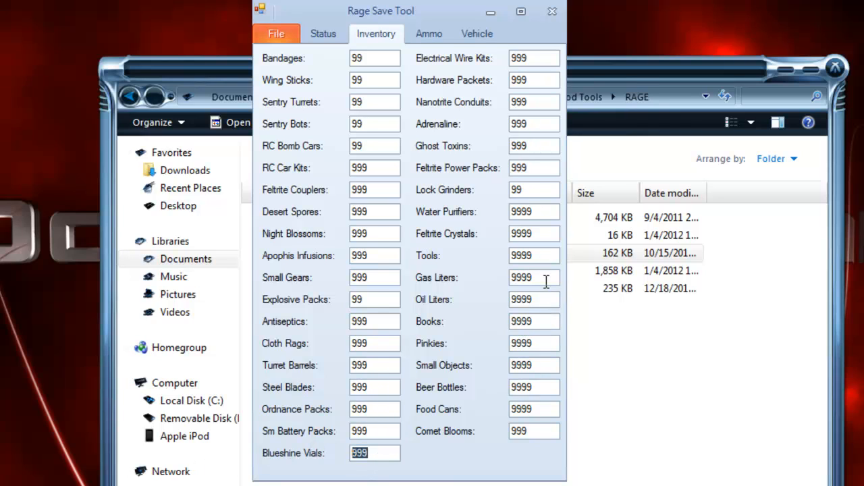
click(428, 33)
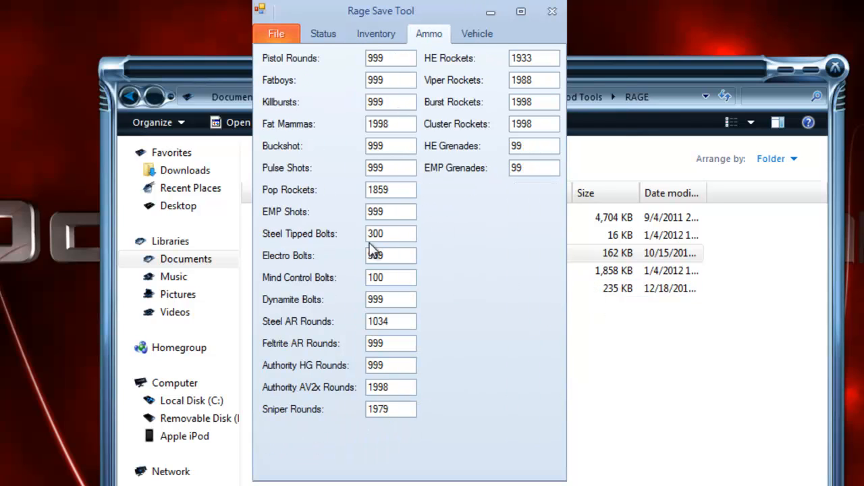
triple_click(390, 232)
text(999)
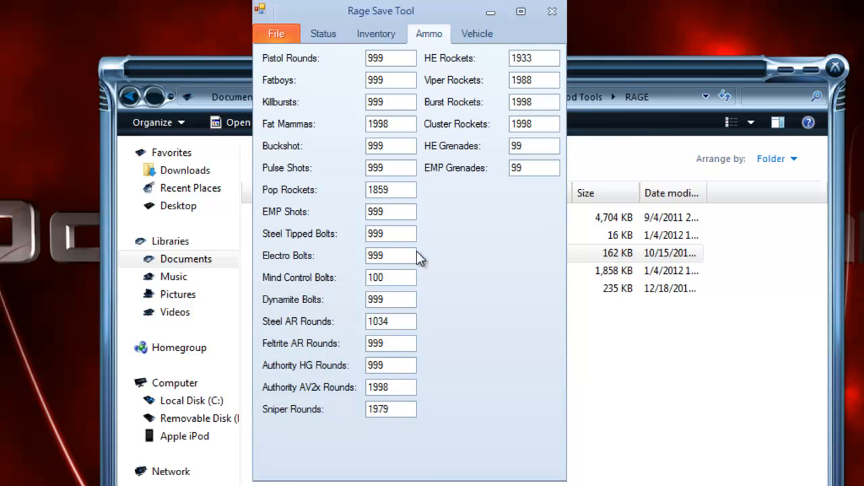
triple_click(390, 278)
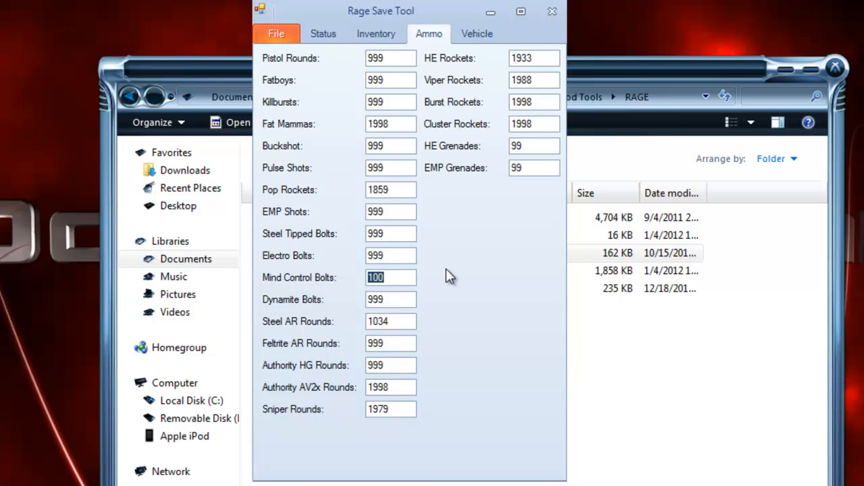
text(999)
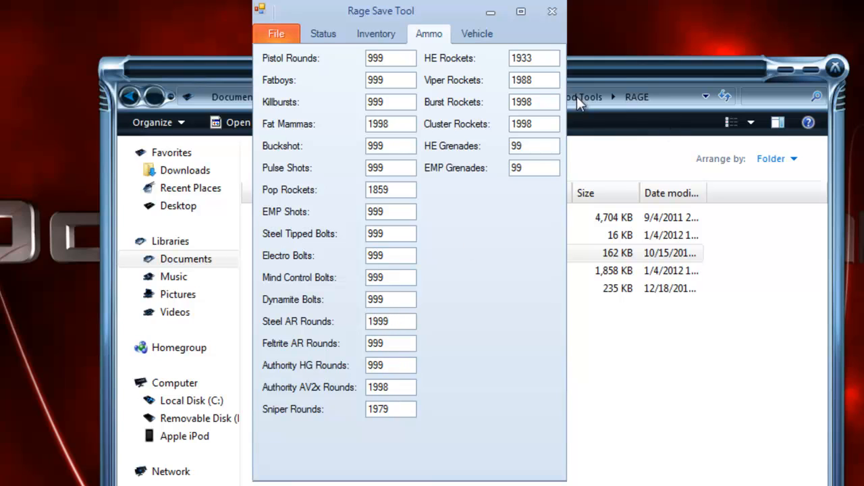
mouse_move(302, 88)
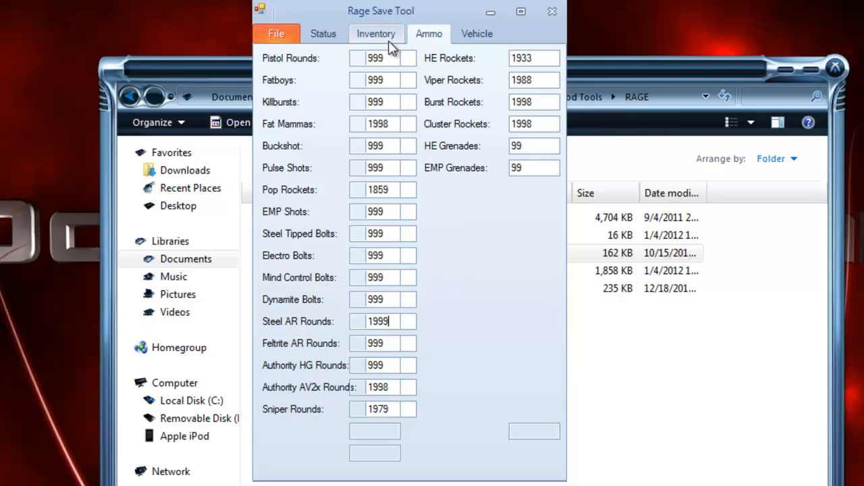
- Save the maxed autosave from the Status tab so the tool reports it Resigned
click(375, 33)
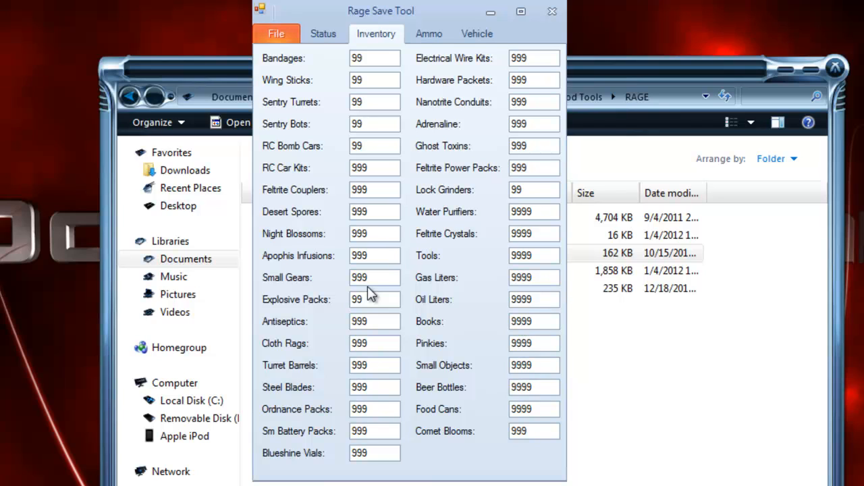
mouse_move(323, 34)
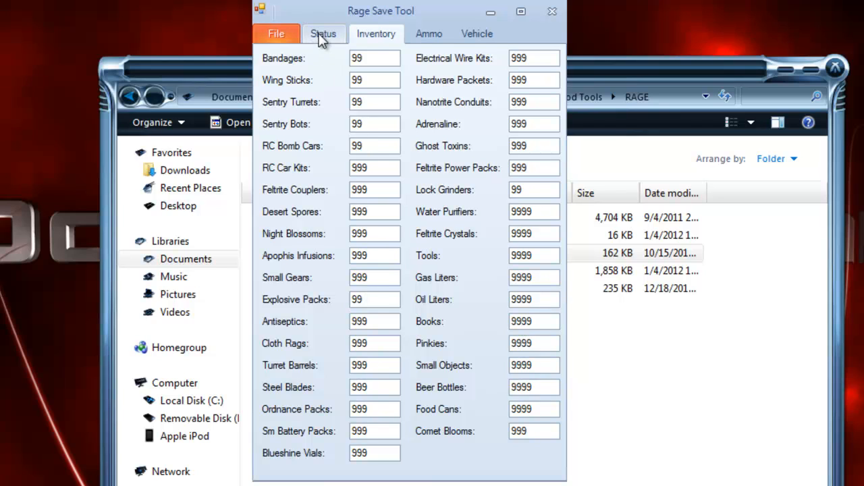
click(323, 33)
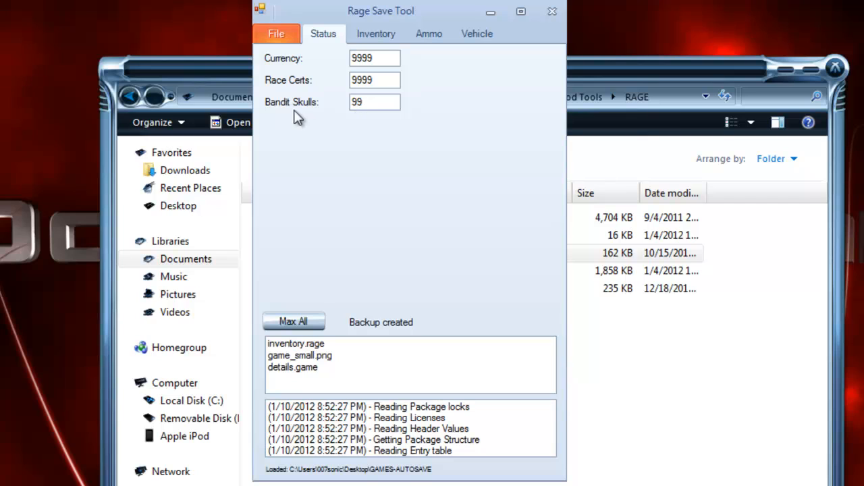
click(276, 32)
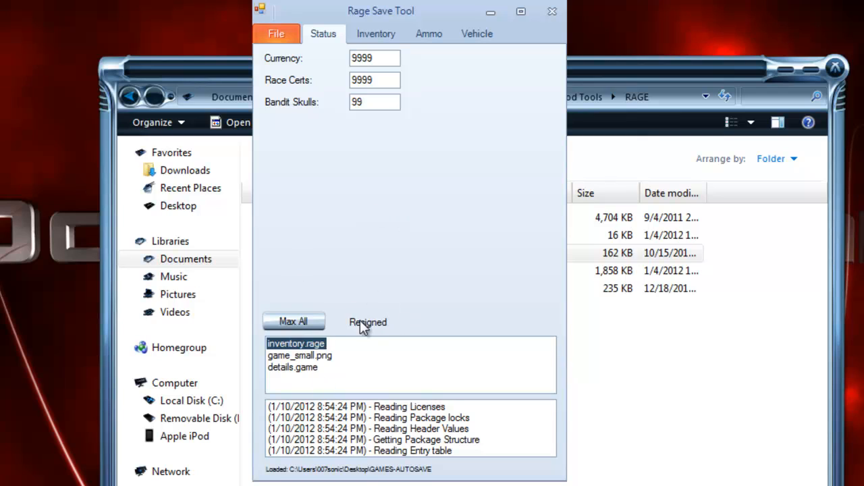
mouse_move(395, 331)
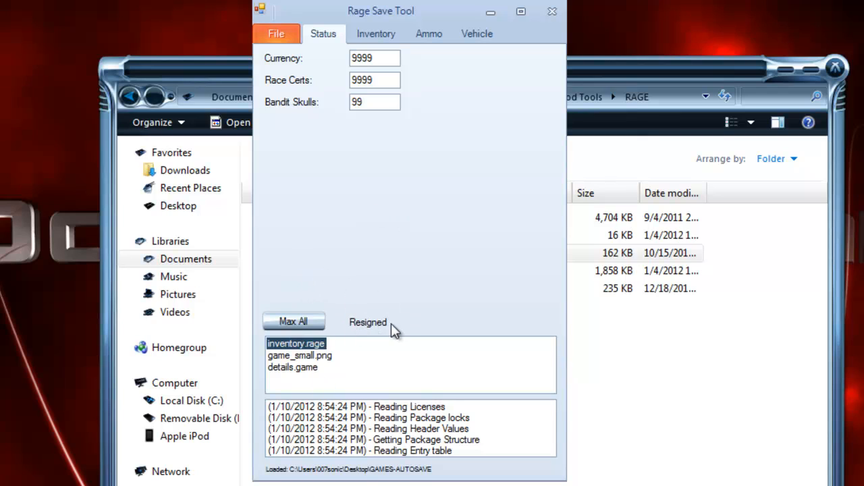
mouse_move(553, 28)
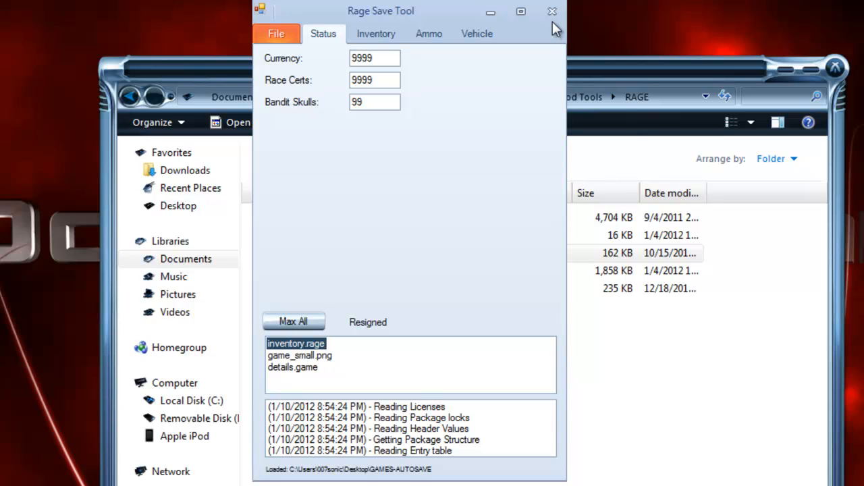
- Close Rage Save Tool and show Horizon's Tools list beside the drive's GAMES-AUTOSAVE
click(551, 10)
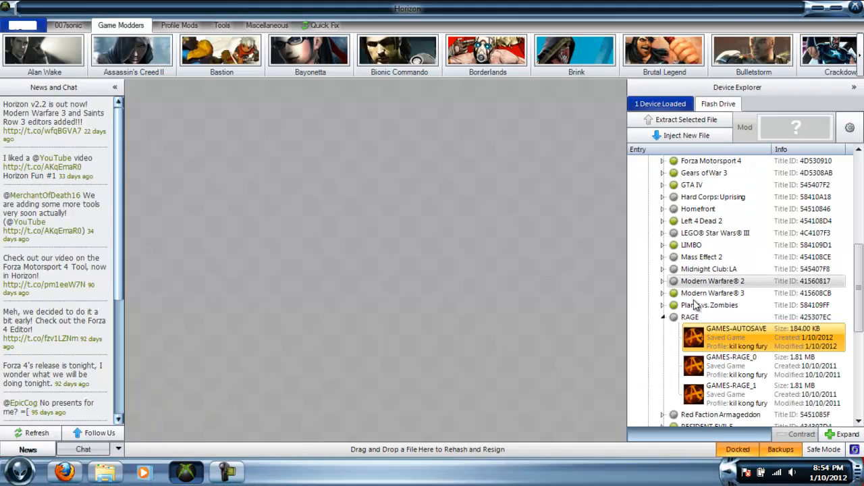
right_click(736, 338)
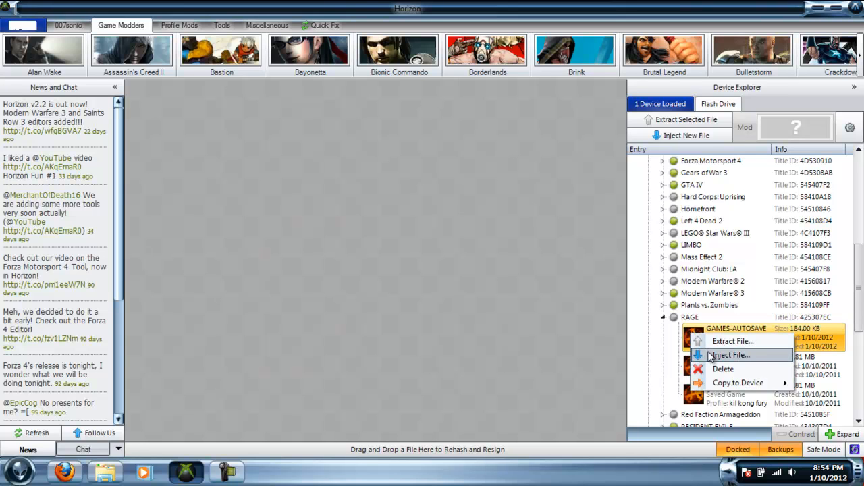
click(729, 355)
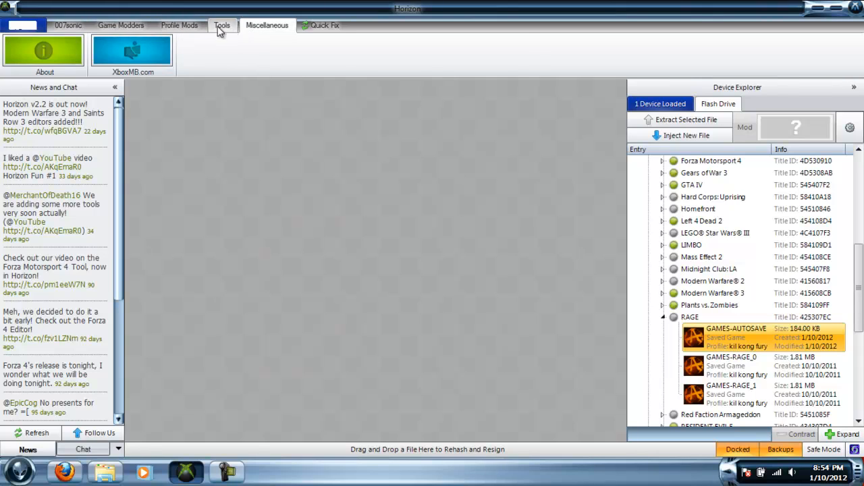
click(222, 24)
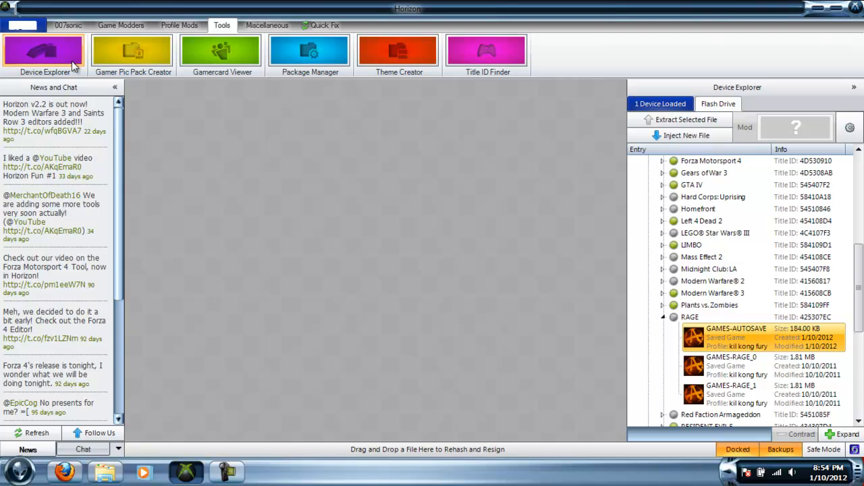
mouse_move(169, 438)
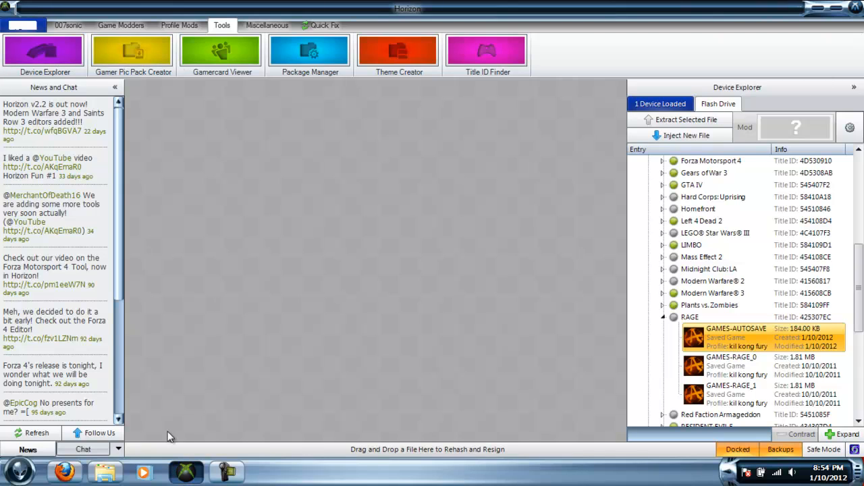
mouse_move(189, 73)
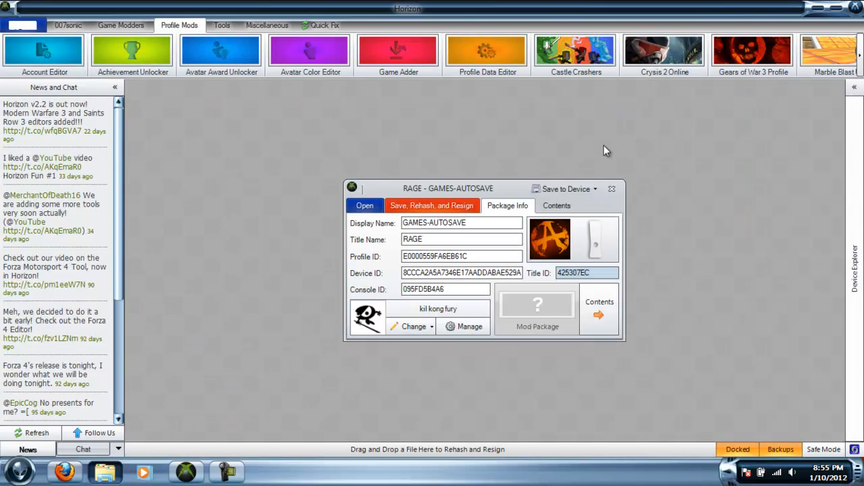
mouse_move(381, 108)
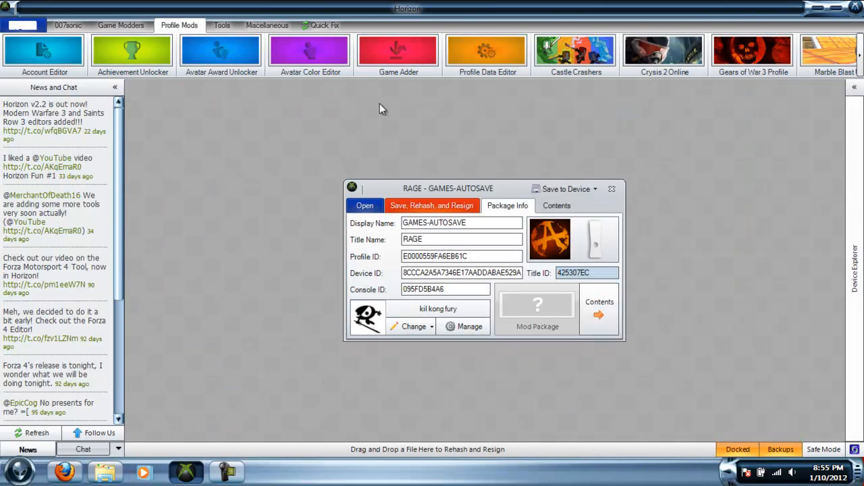
mouse_move(513, 213)
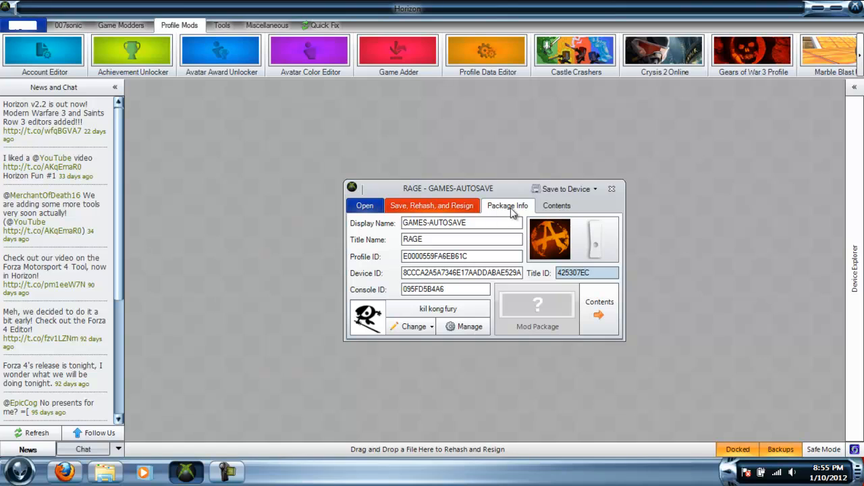
mouse_move(510, 216)
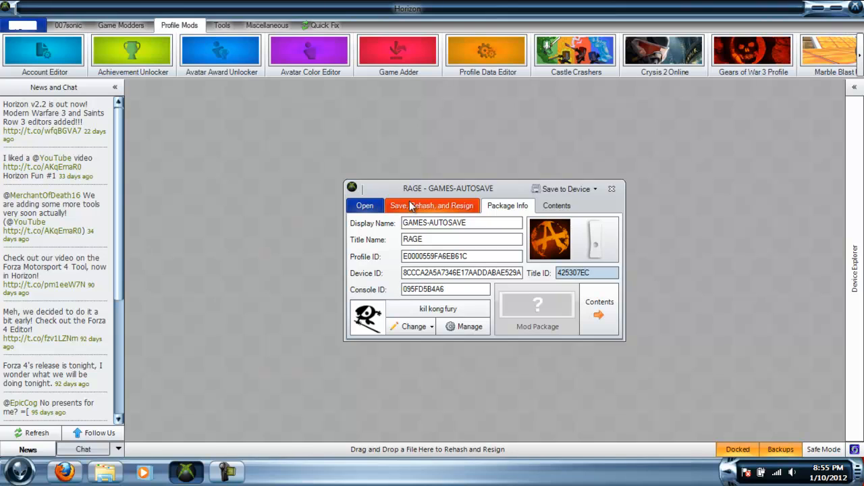
- Save, Rehash, and Resign the GAMES-AUTOSAVE package and acknowledge the Saved dialog
click(432, 205)
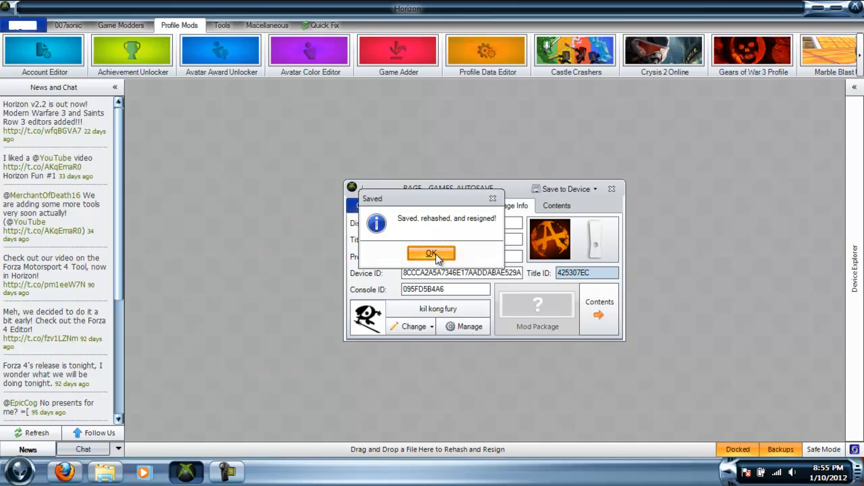
click(432, 254)
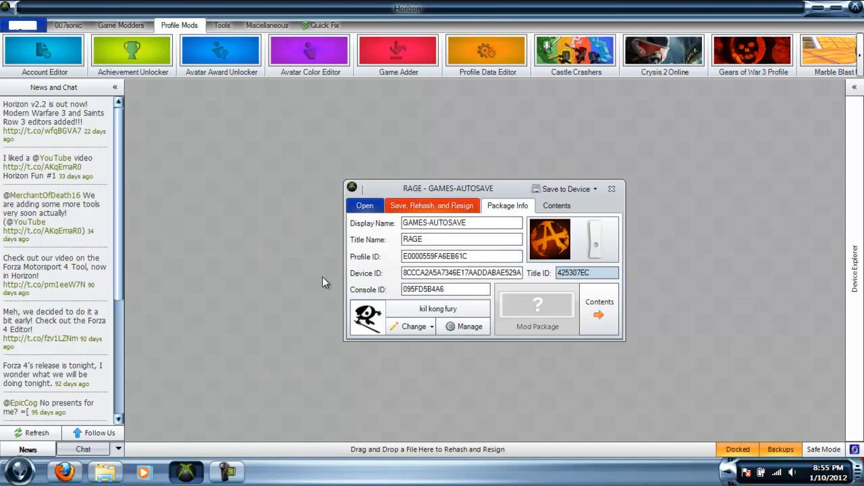
mouse_move(300, 324)
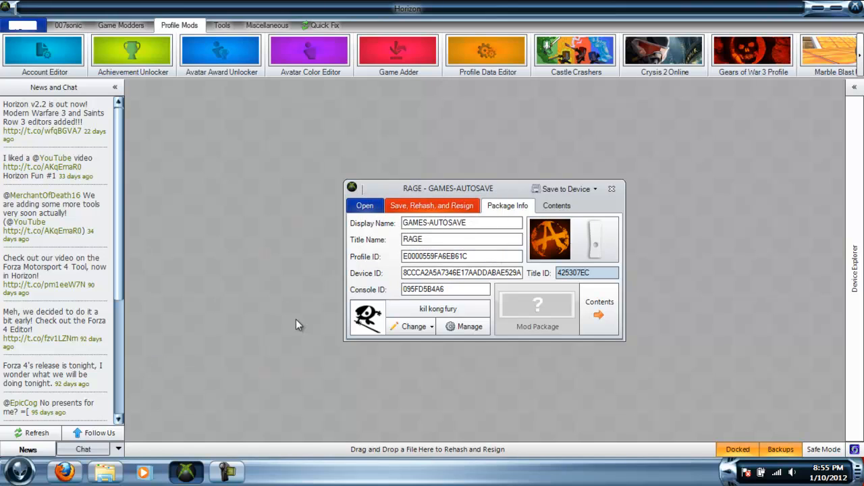
mouse_move(610, 189)
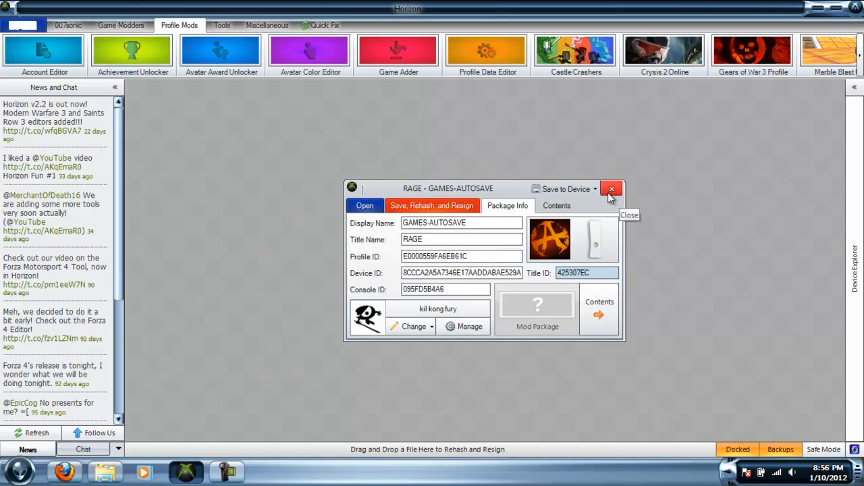
mouse_move(419, 196)
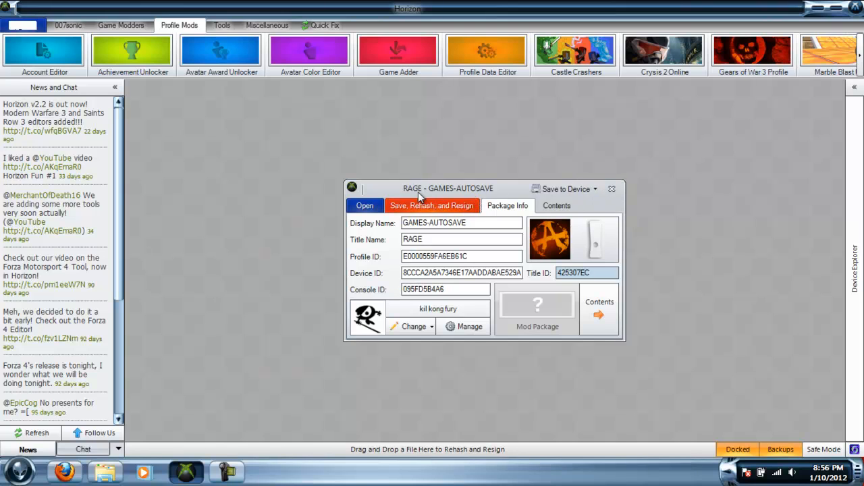
mouse_move(611, 189)
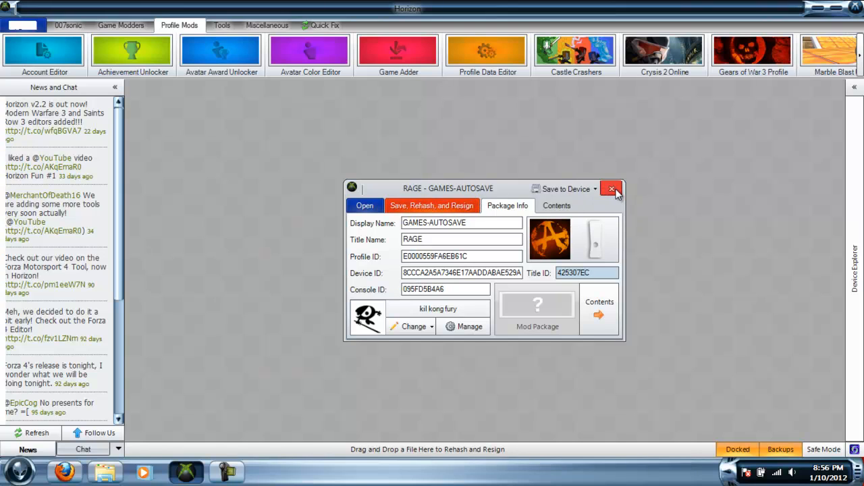
- Close the package window and choose the desktop GAMES-AUTOSAVE to inject into the drive's save
click(611, 189)
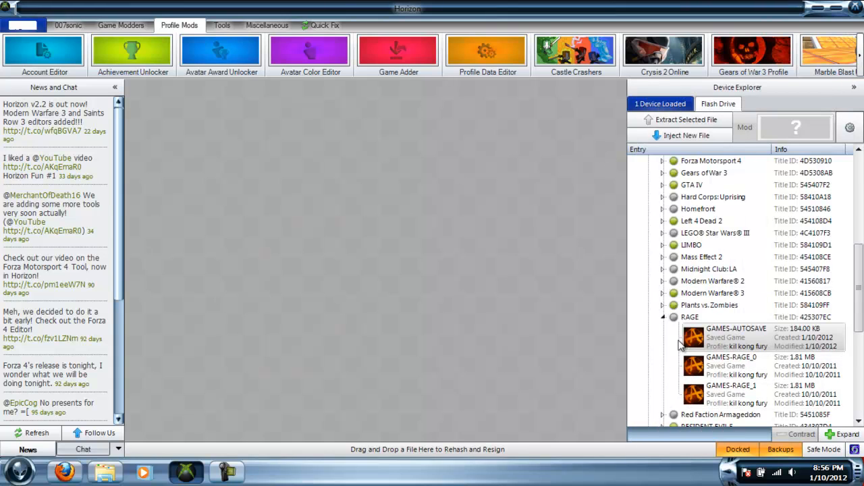
right_click(736, 334)
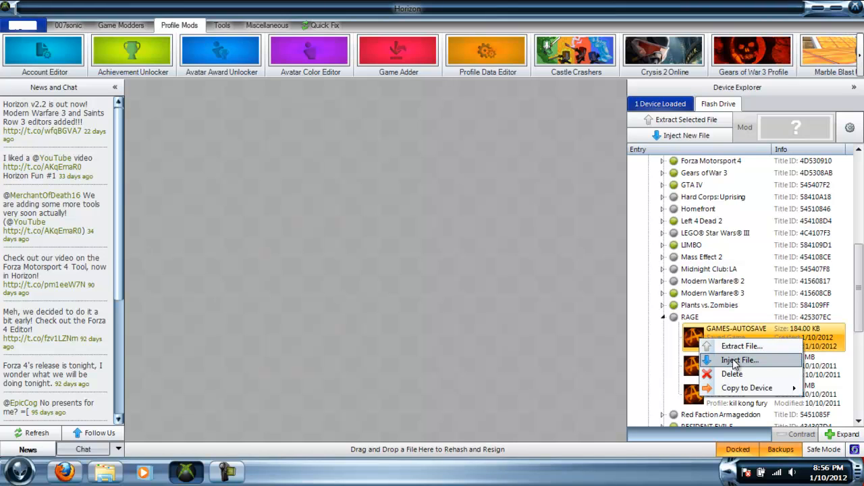
click(740, 360)
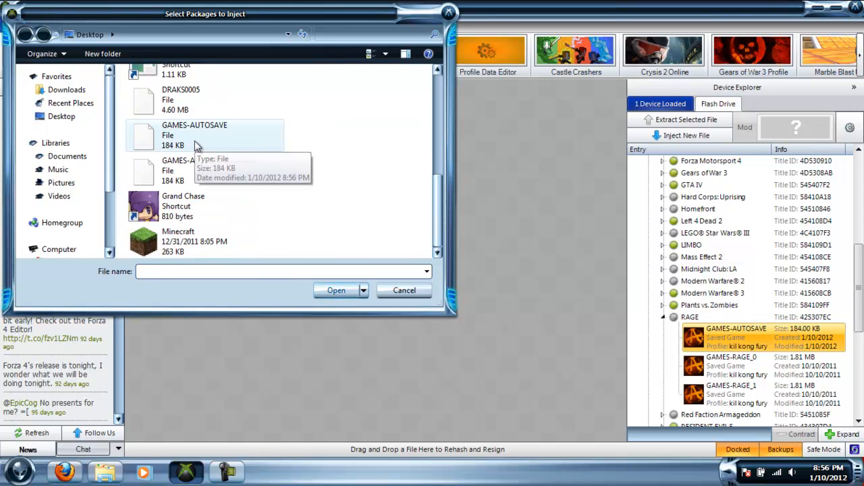
click(196, 135)
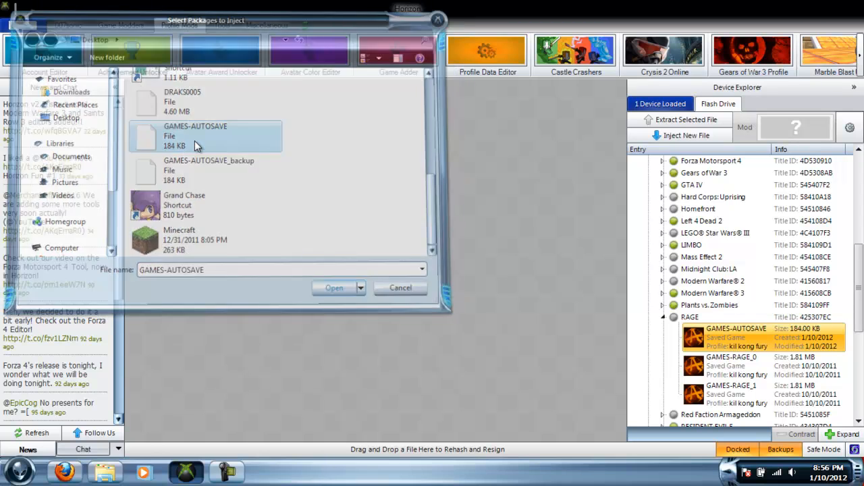
click(333, 287)
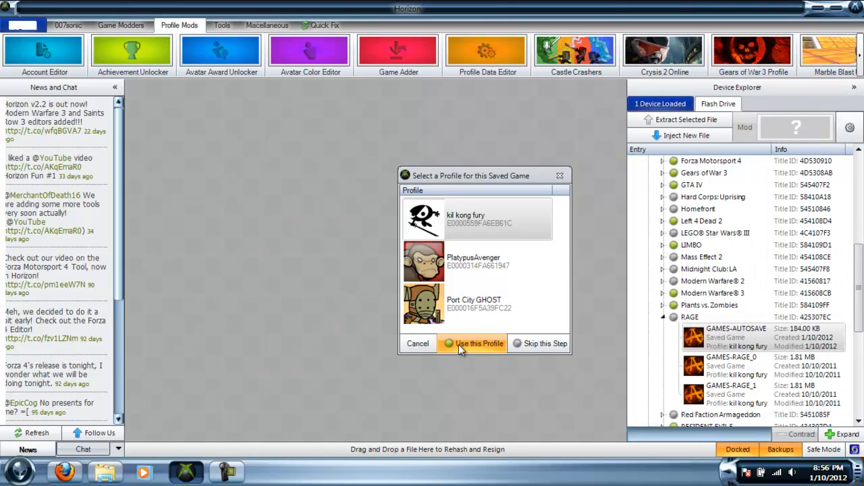
- Keep the kil kong fury profile, overwrite the existing GAMES-AUTOSAVE and dismiss the transfer notice
click(478, 343)
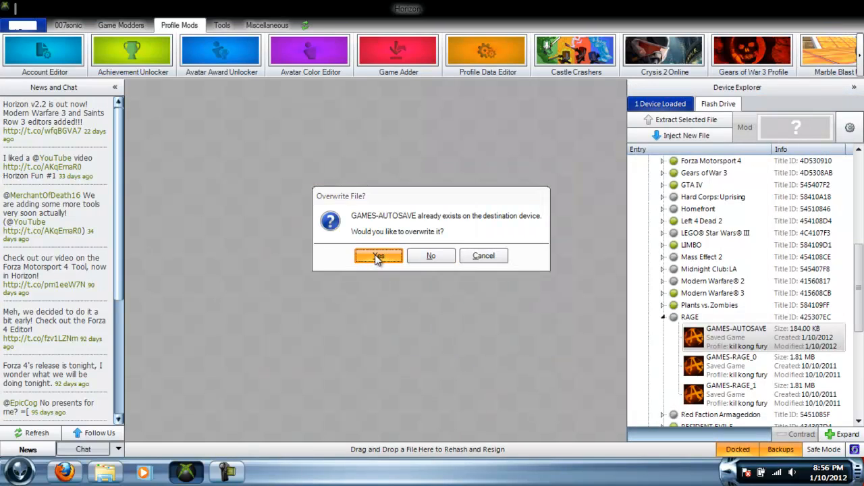
click(378, 256)
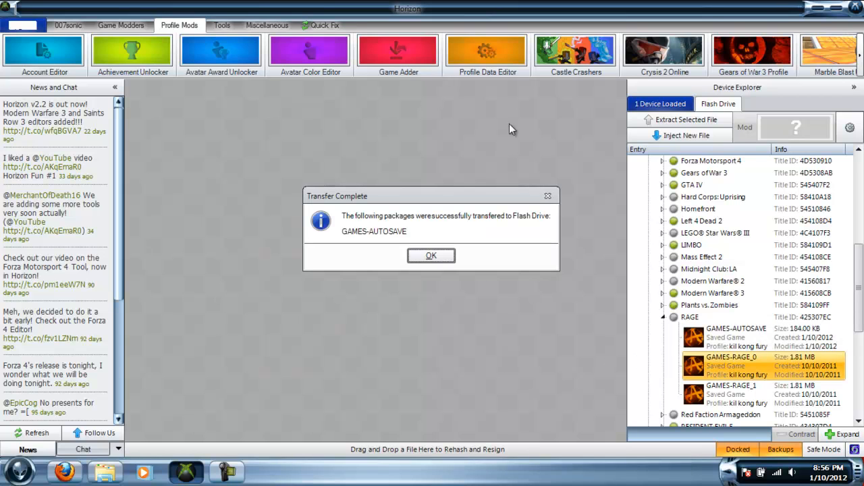
click(431, 256)
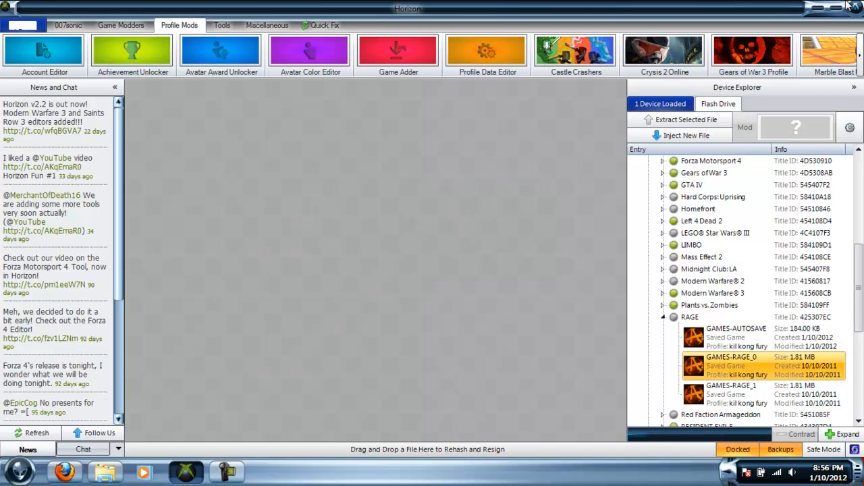